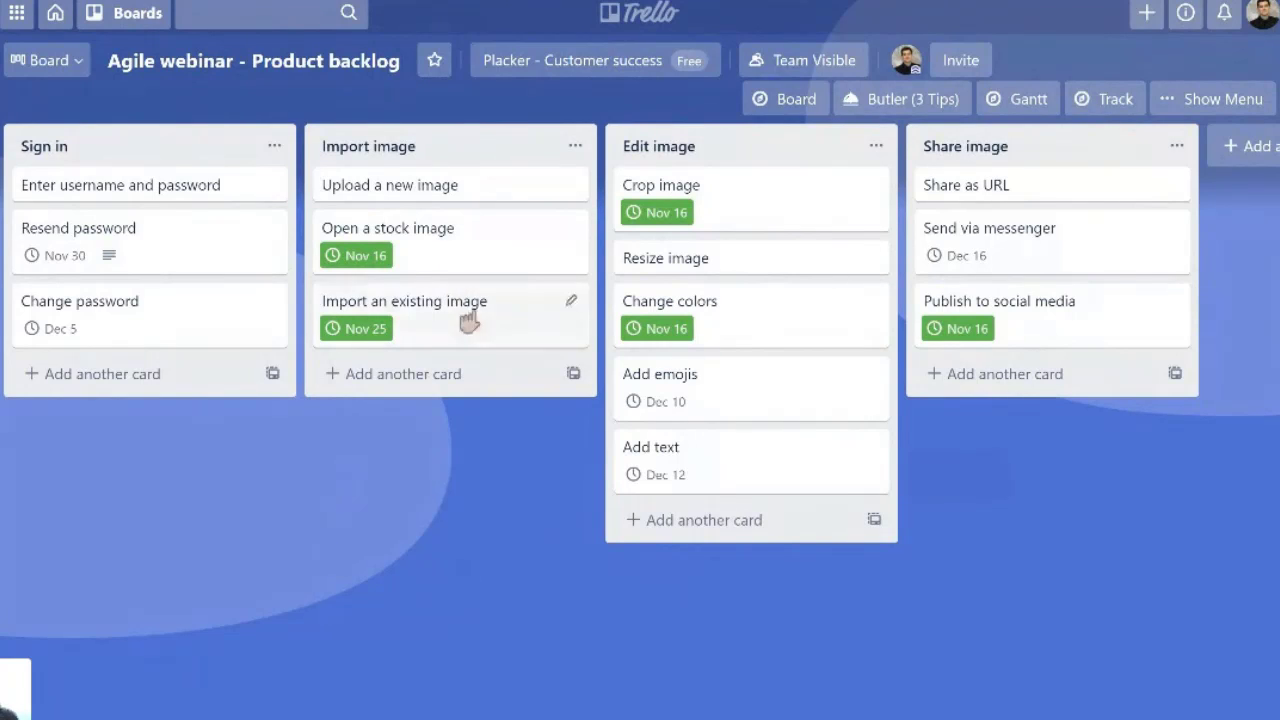
{"action": "mouse_move", "coordinate": [250, 228]}
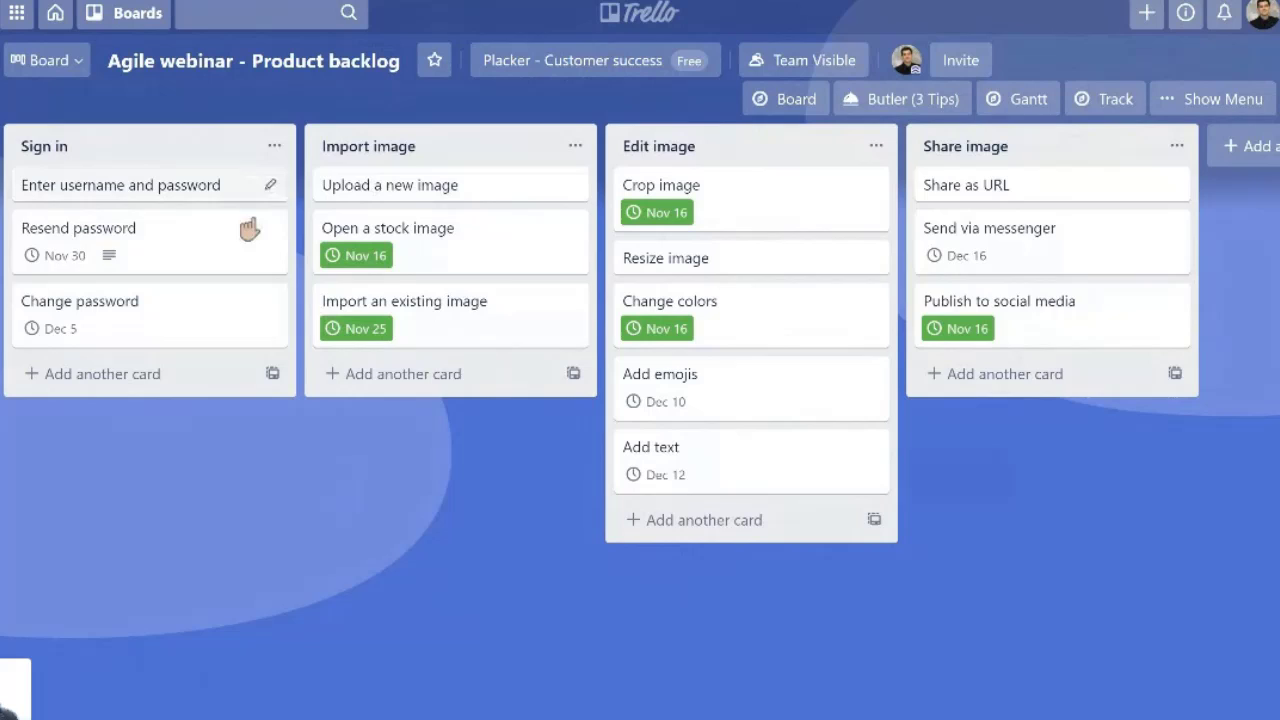
{"action": "mouse_move", "coordinate": [604, 470]}
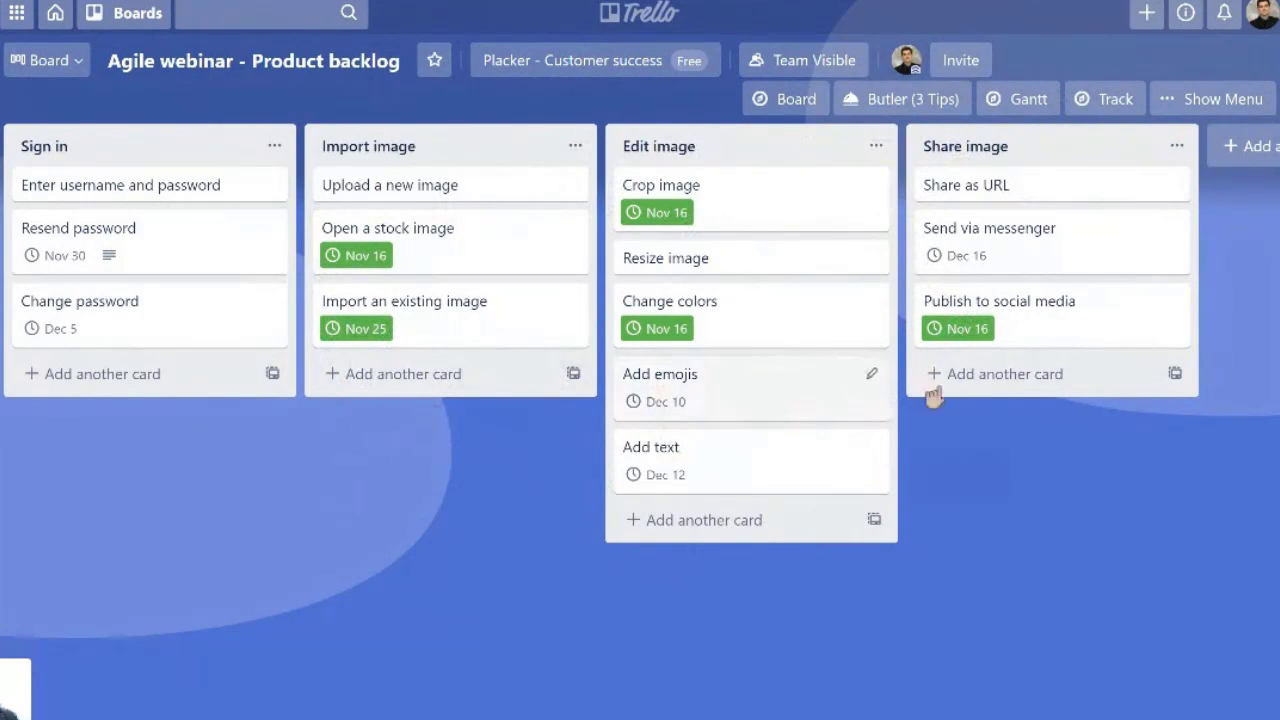
{"action": "mouse_move", "coordinate": [412, 596]}
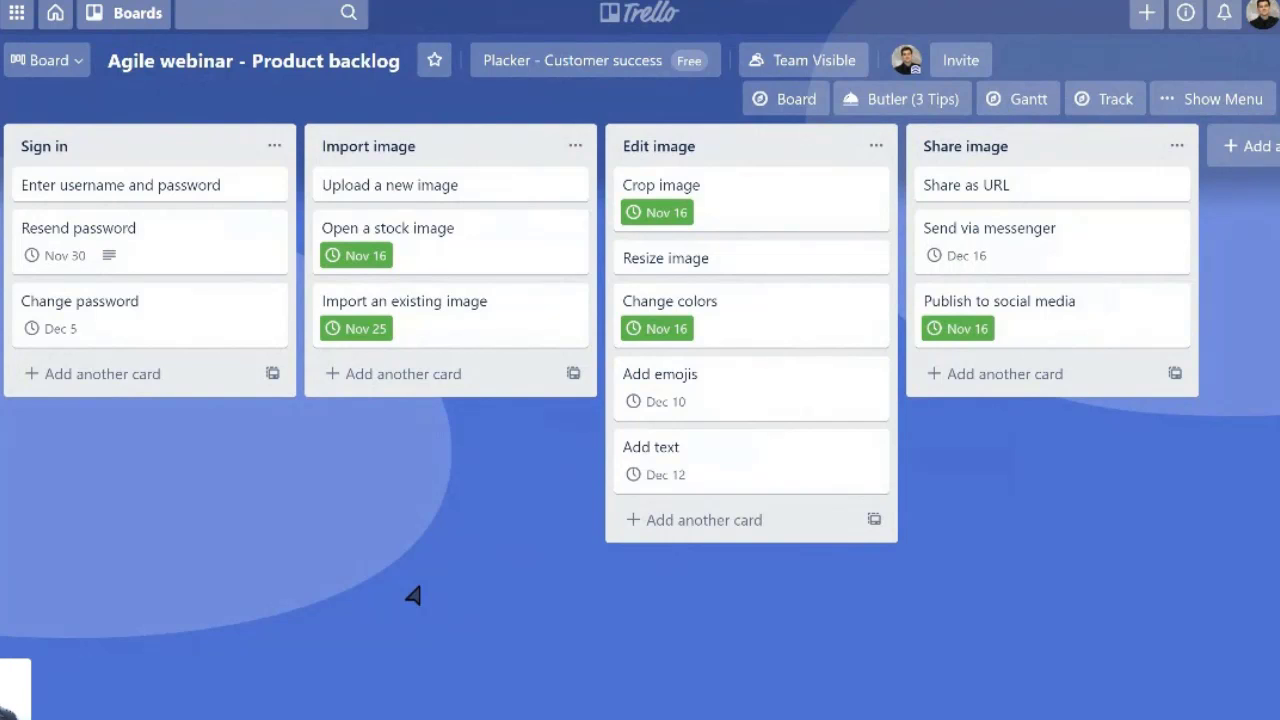
{"action": "mouse_move", "coordinate": [508, 248]}
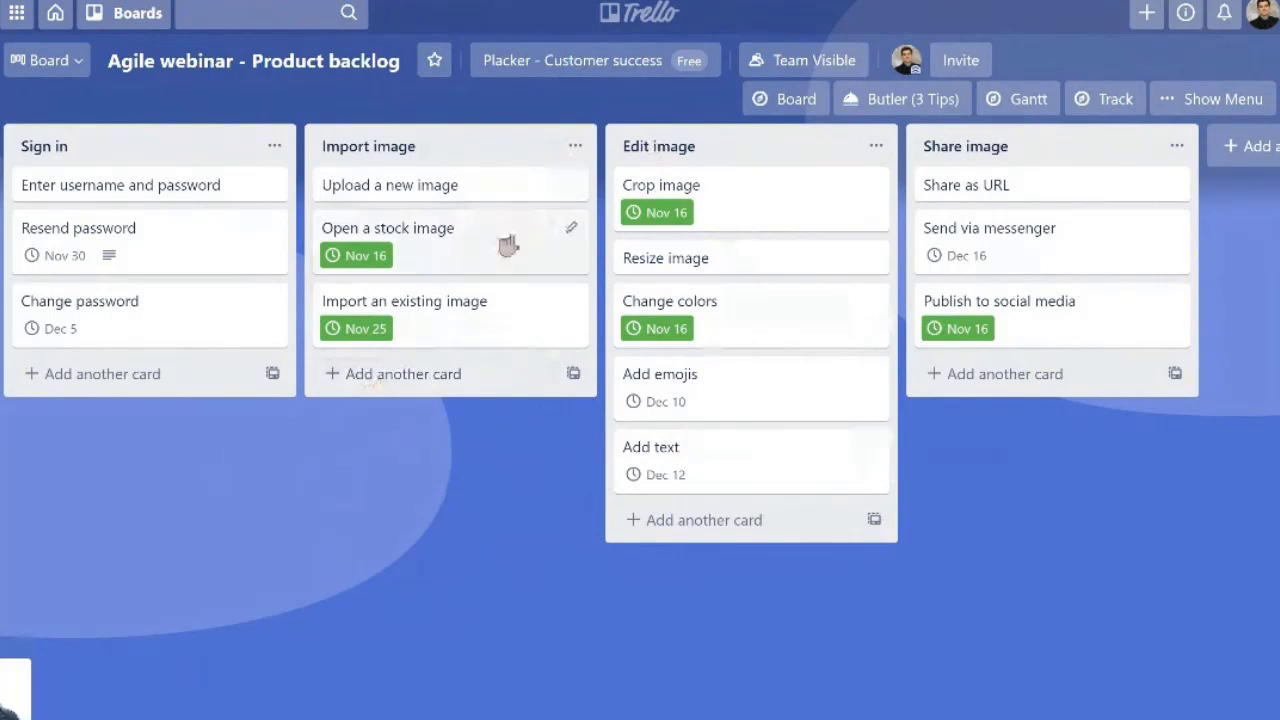
{"action": "mouse_move", "coordinate": [500, 420]}
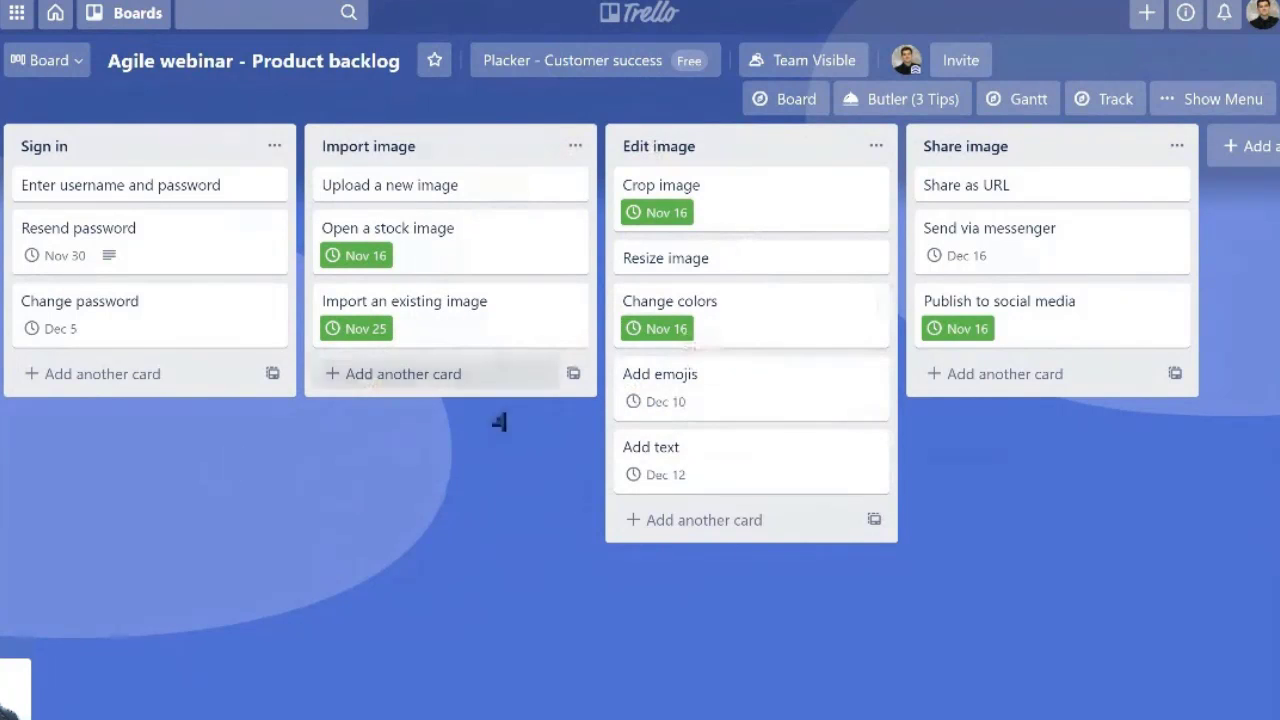
{"action": "mouse_move", "coordinate": [190, 330]}
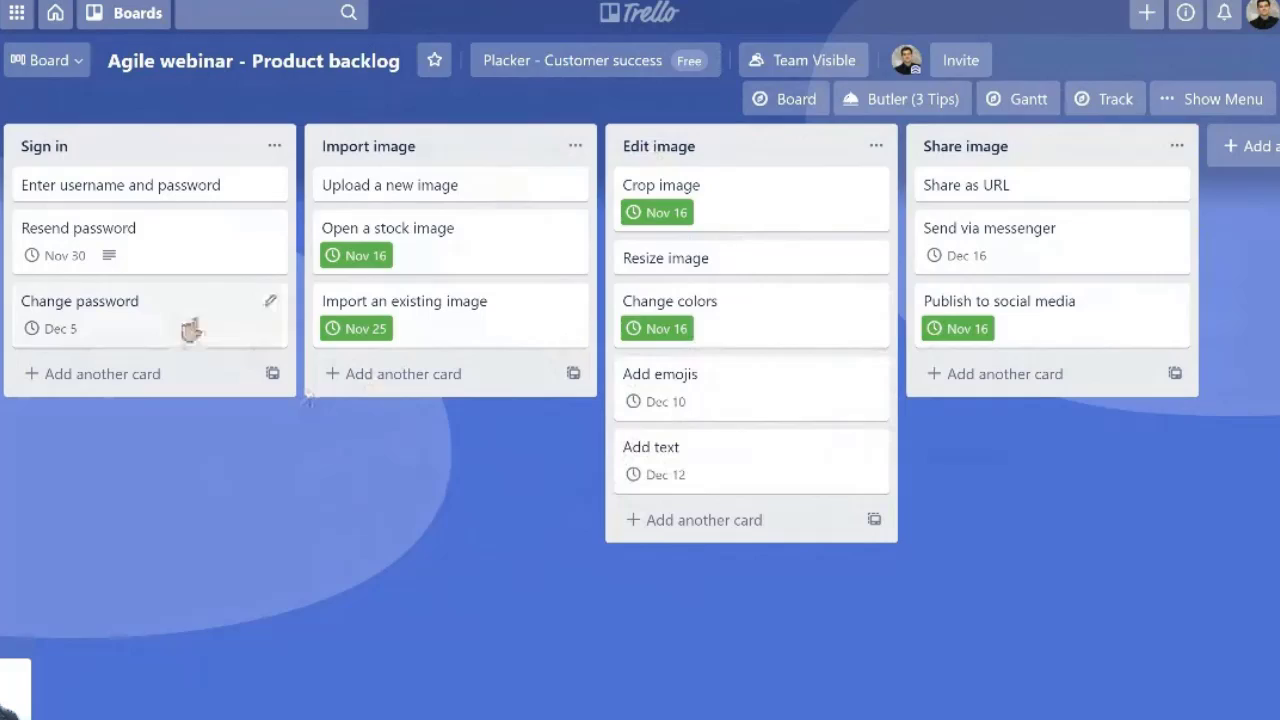
- Review the Change password card and scroll the backlog board over to the Edit image list
{"action": "left_click", "coordinate": [80, 300]}
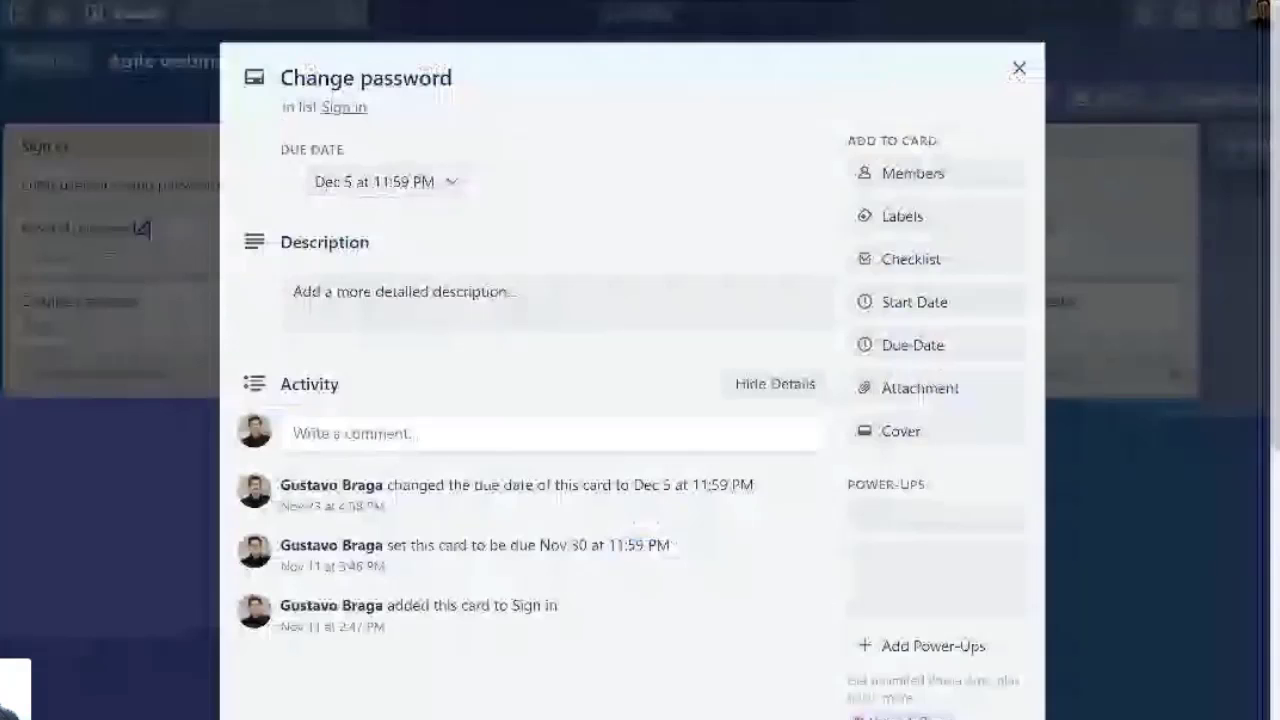
{"action": "left_click", "coordinate": [1020, 68]}
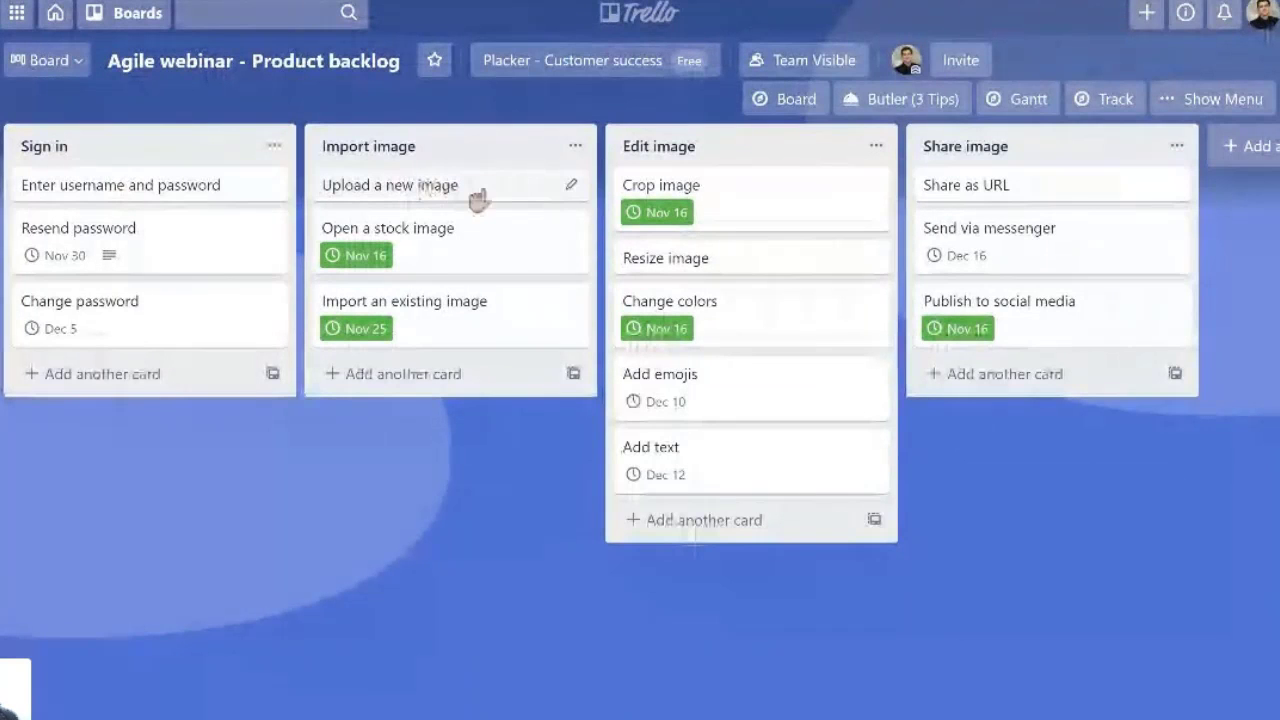
{"action": "mouse_move", "coordinate": [796, 210]}
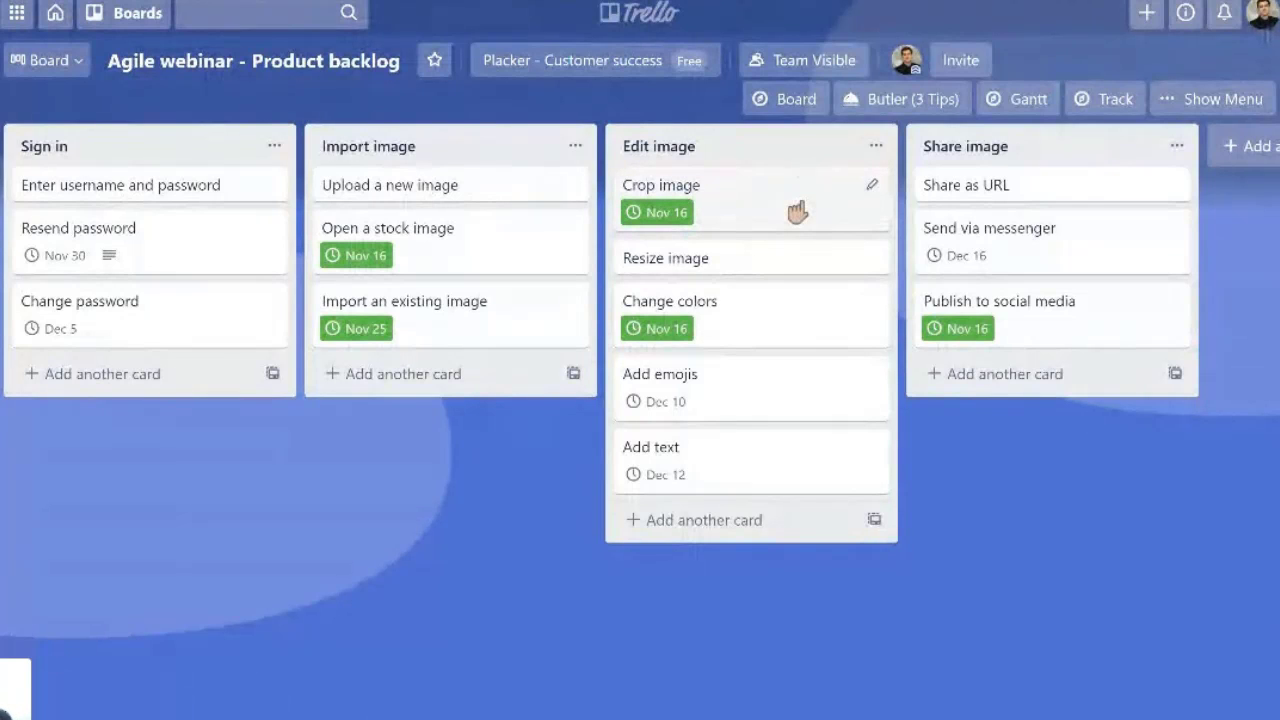
{"action": "mouse_move", "coordinate": [398, 504]}
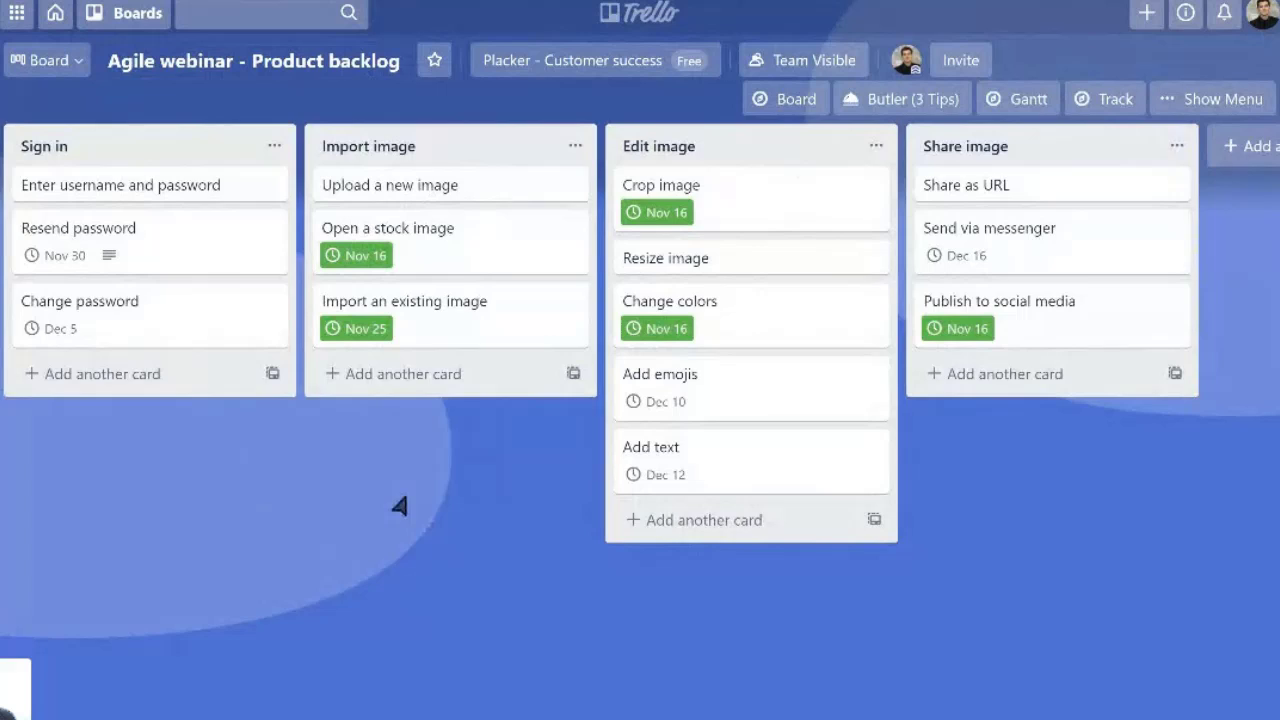
{"action": "mouse_move", "coordinate": [440, 512]}
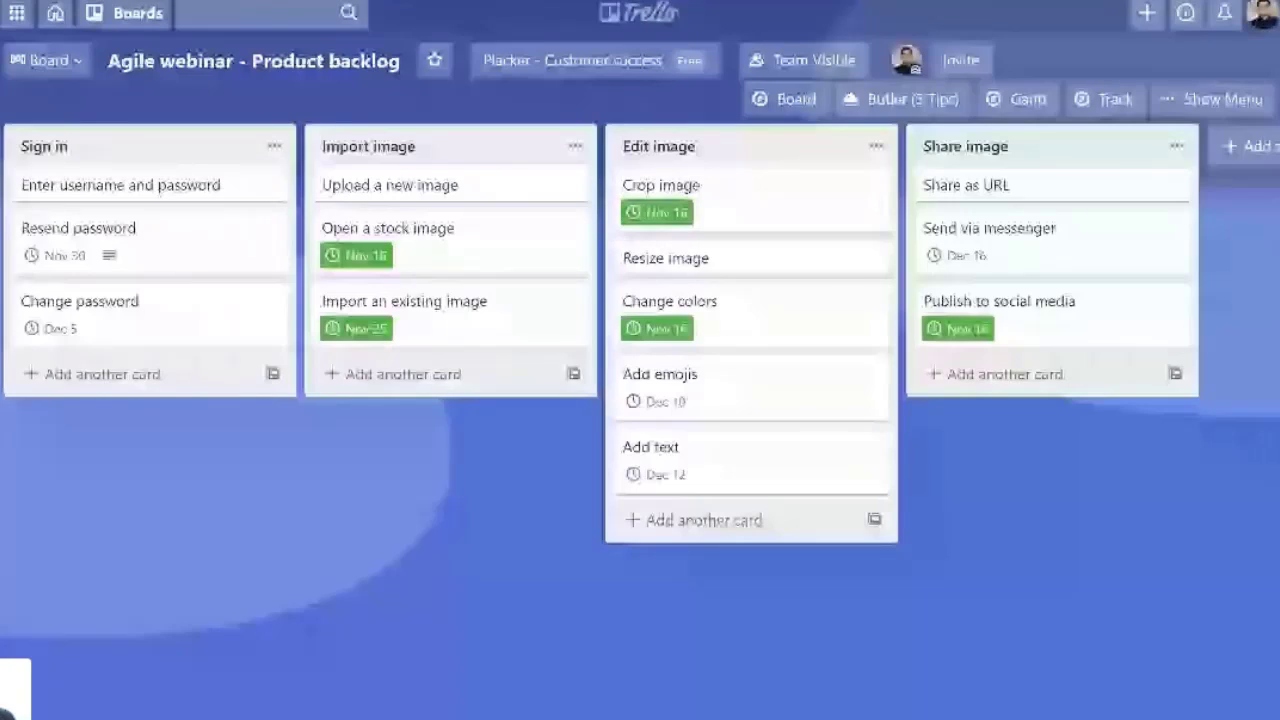
{"action": "mouse_move", "coordinate": [160, 178]}
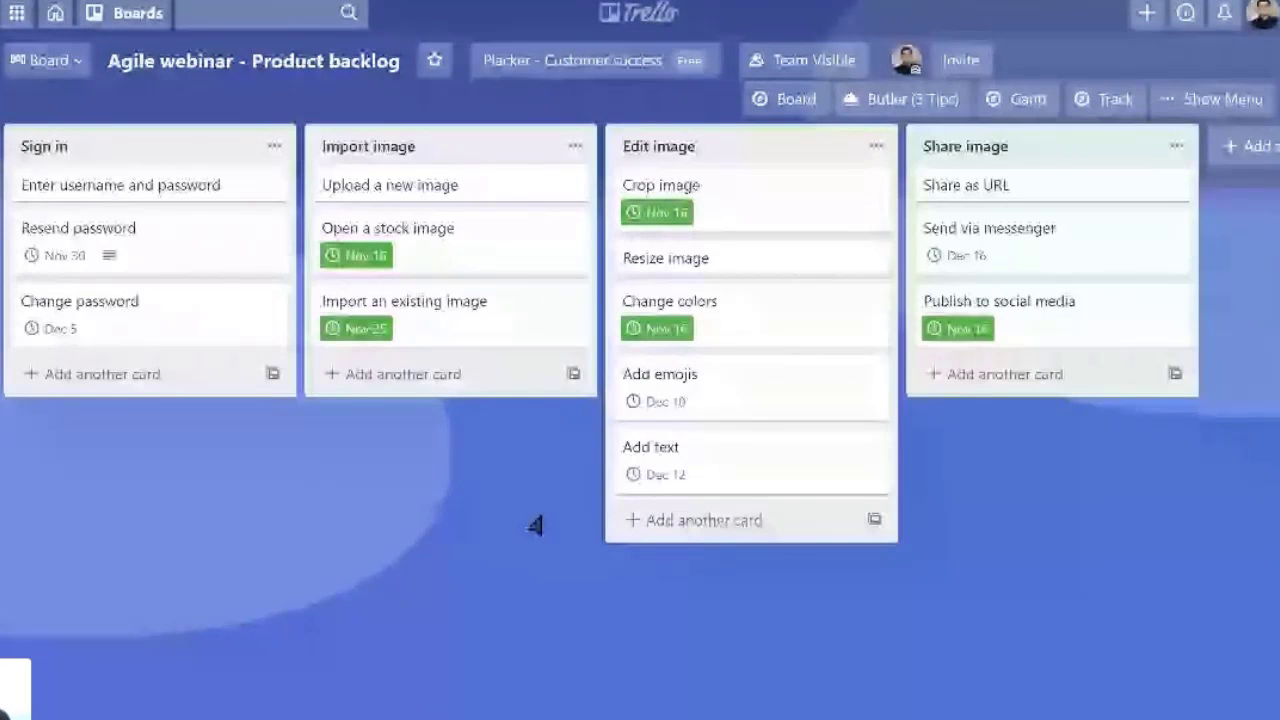
{"action": "mouse_move", "coordinate": [284, 212]}
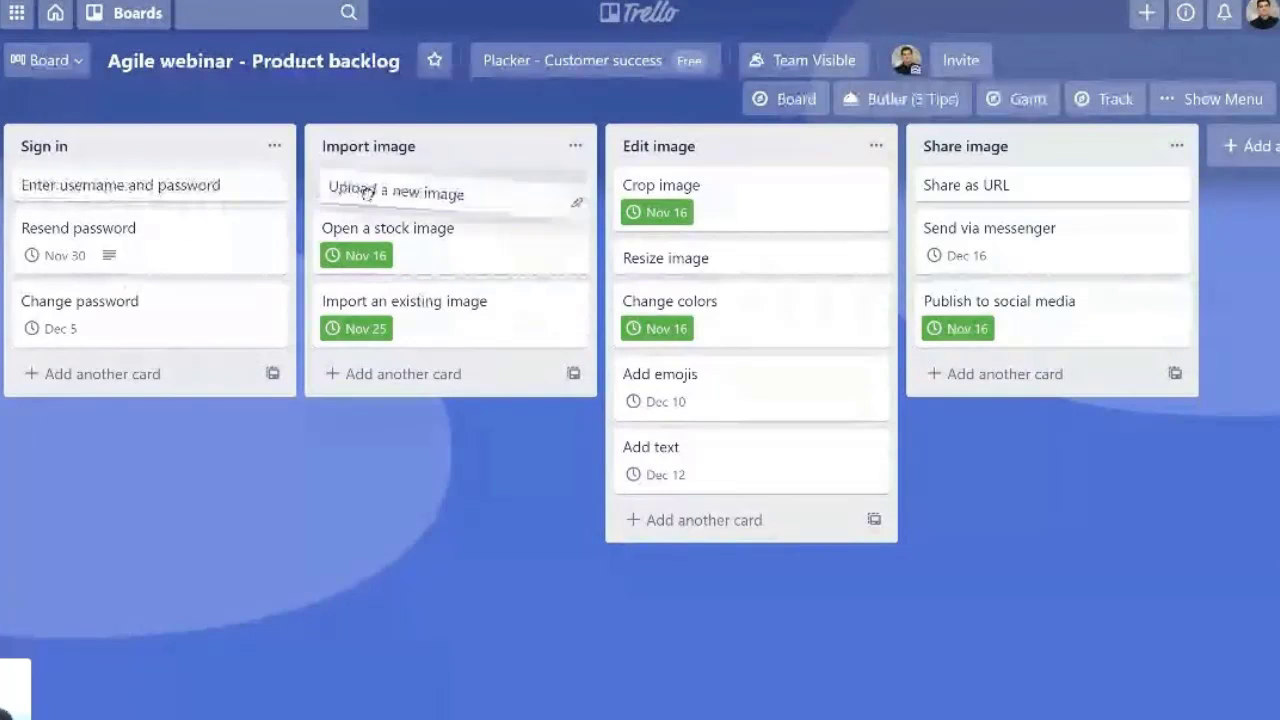
{"action": "scroll", "scroll_direction": "right", "scroll_amount": 3}
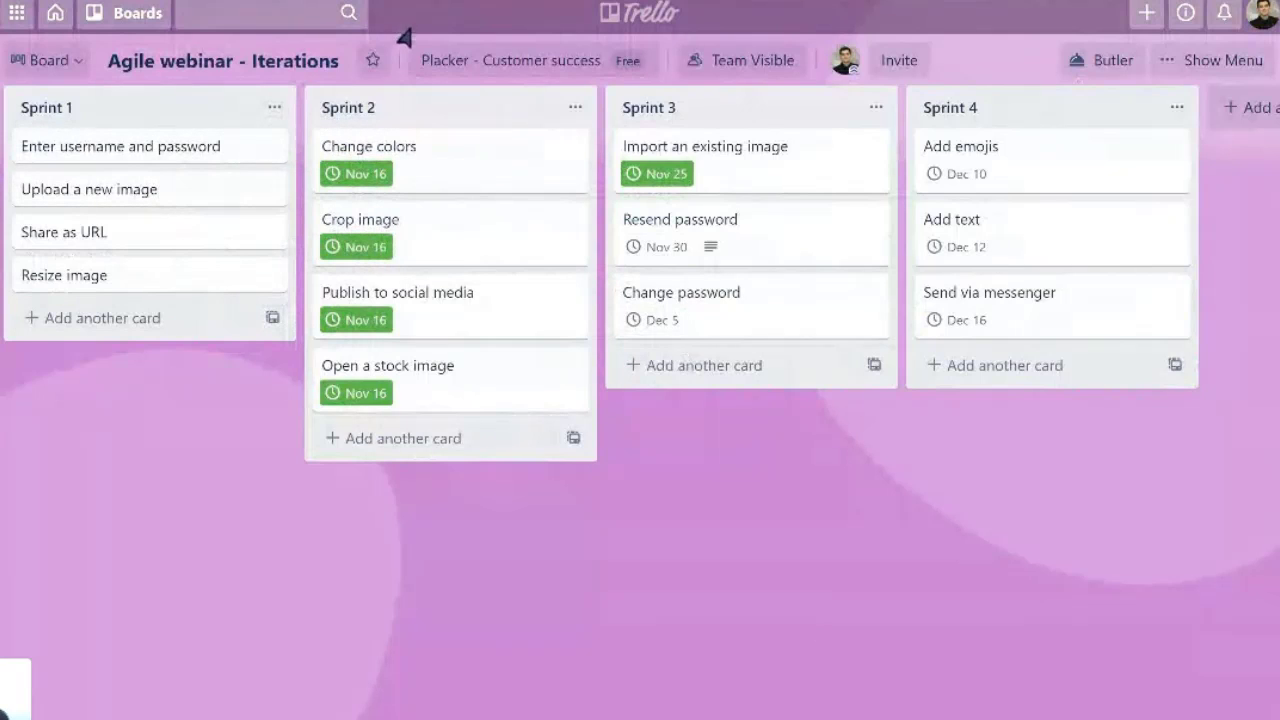
{"action": "mouse_move", "coordinate": [836, 430]}
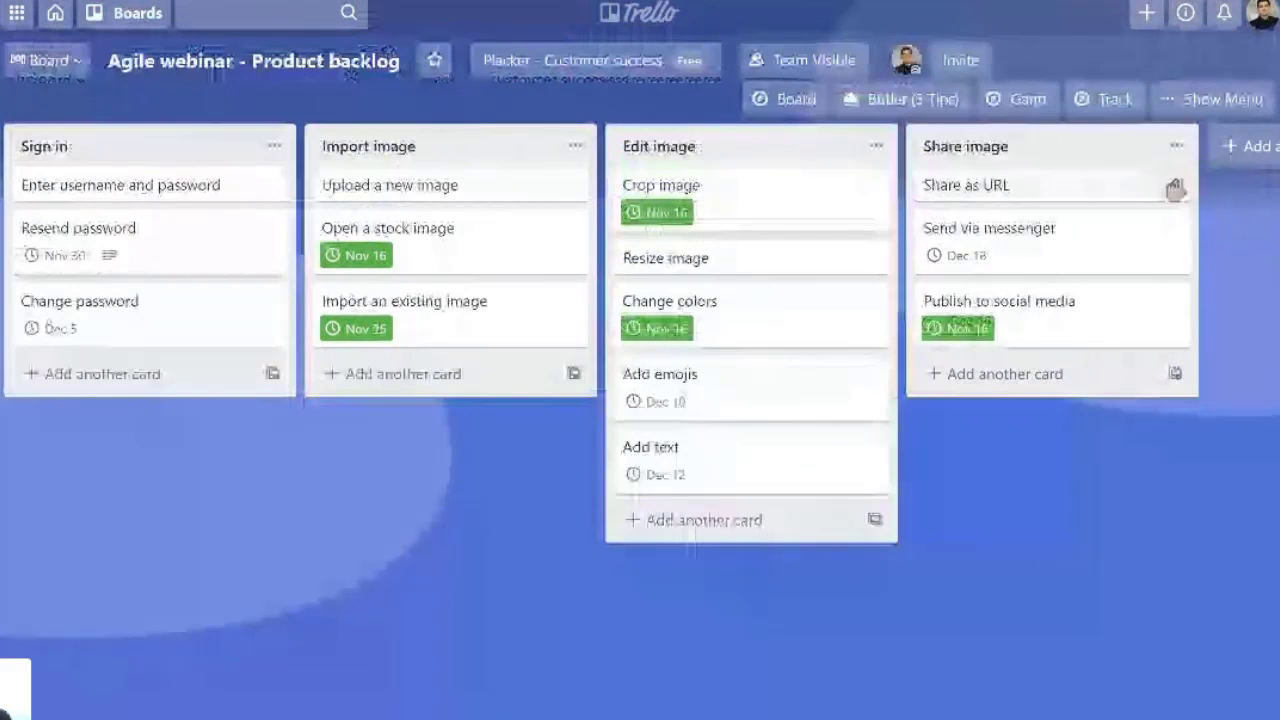
{"action": "left_click", "coordinate": [1222, 98]}
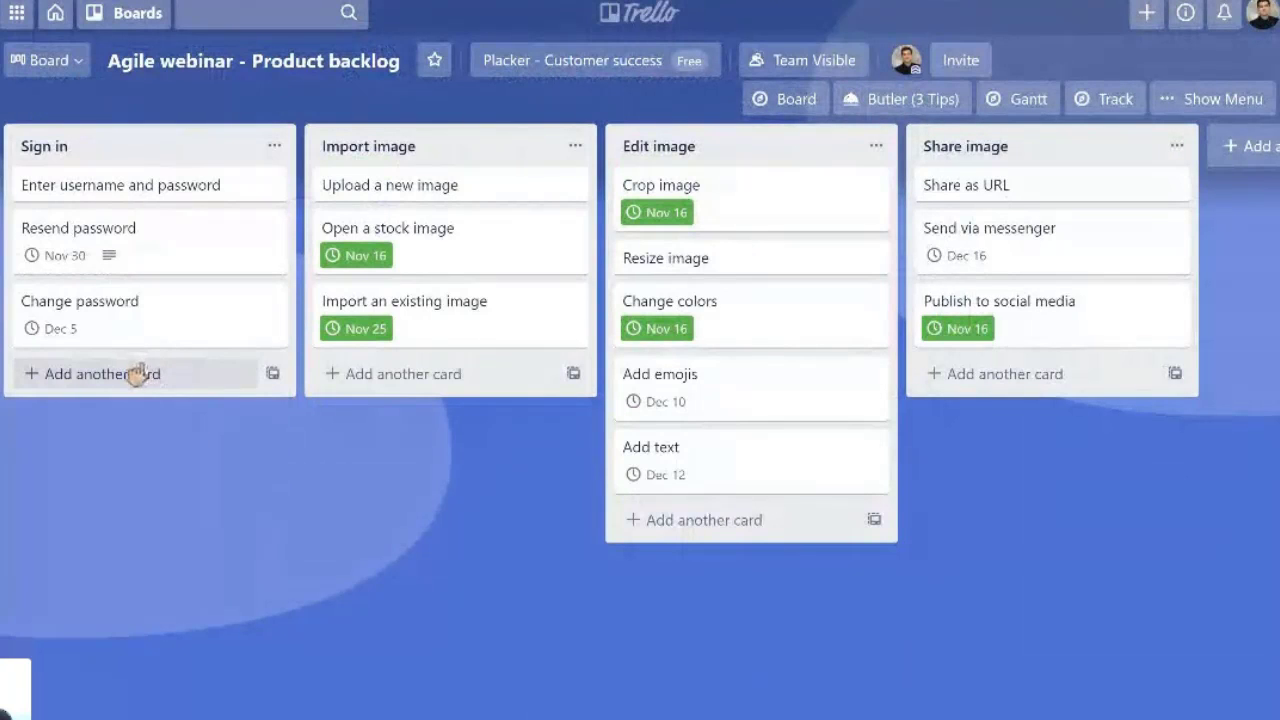
{"action": "mouse_move", "coordinate": [182, 488]}
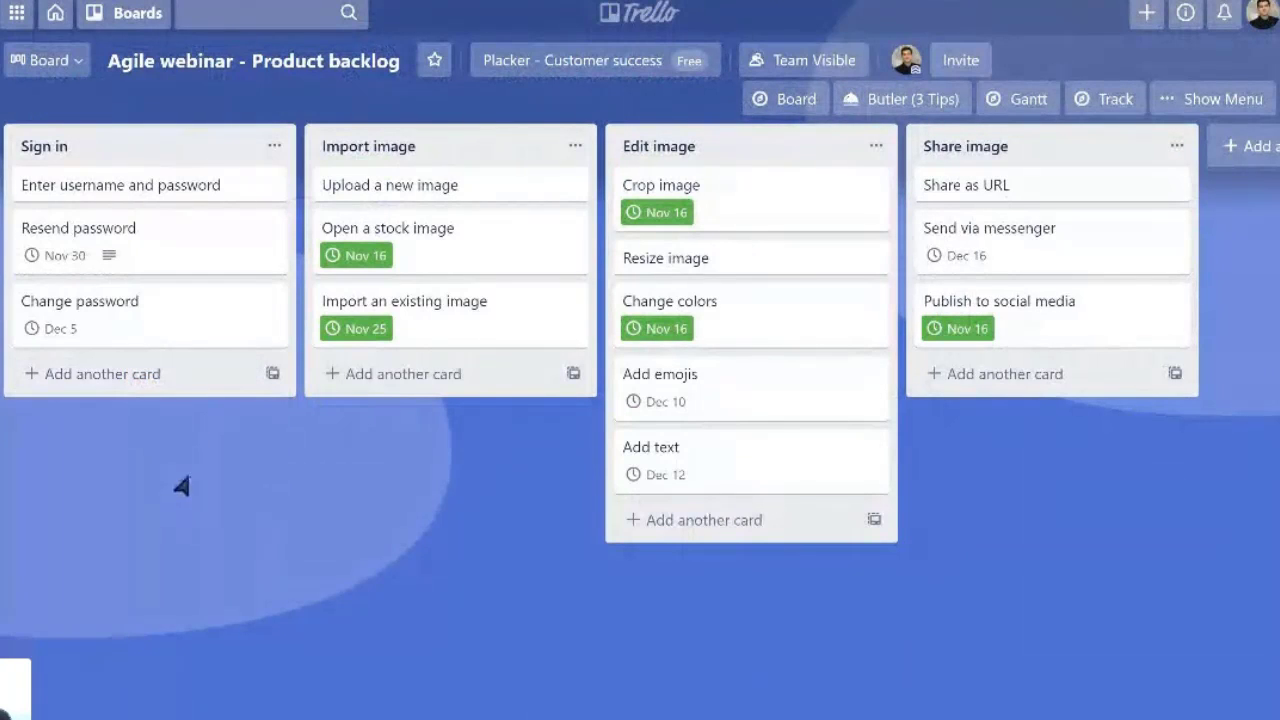
{"action": "mouse_move", "coordinate": [478, 264]}
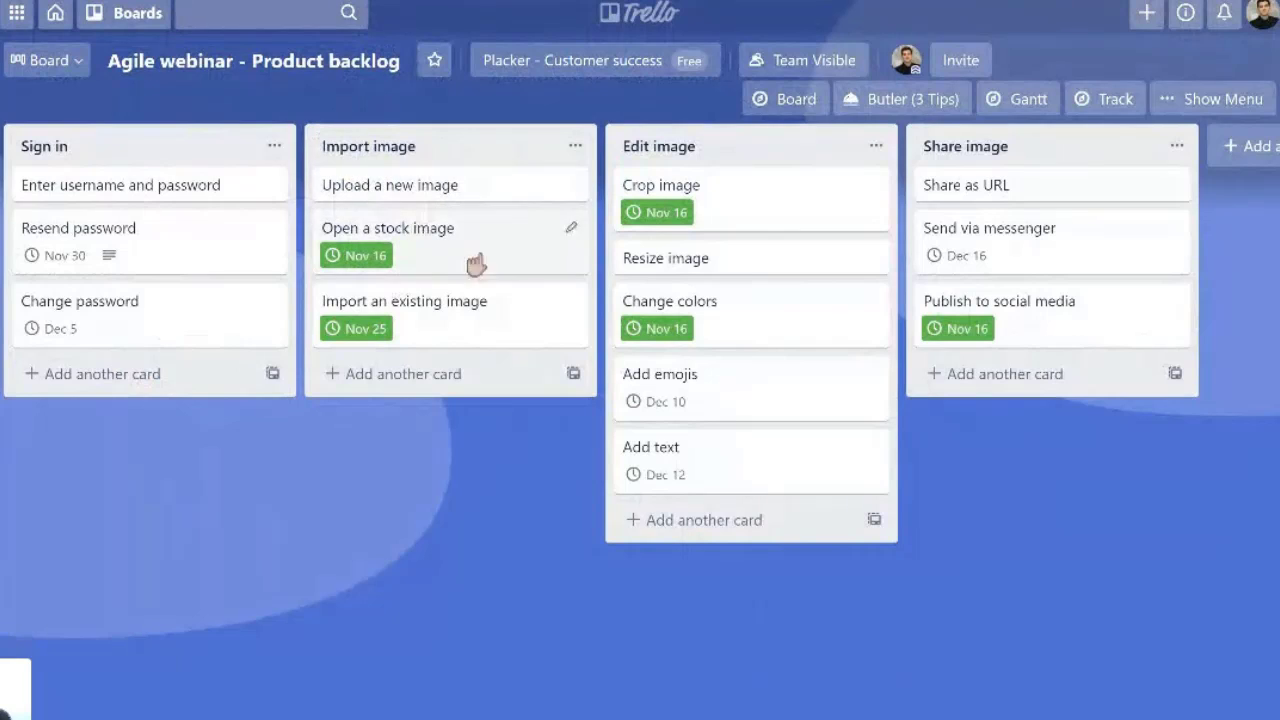
- Add a new card named 'Add a new filter' at the bottom of the Edit image list
{"action": "left_click", "coordinate": [704, 520]}
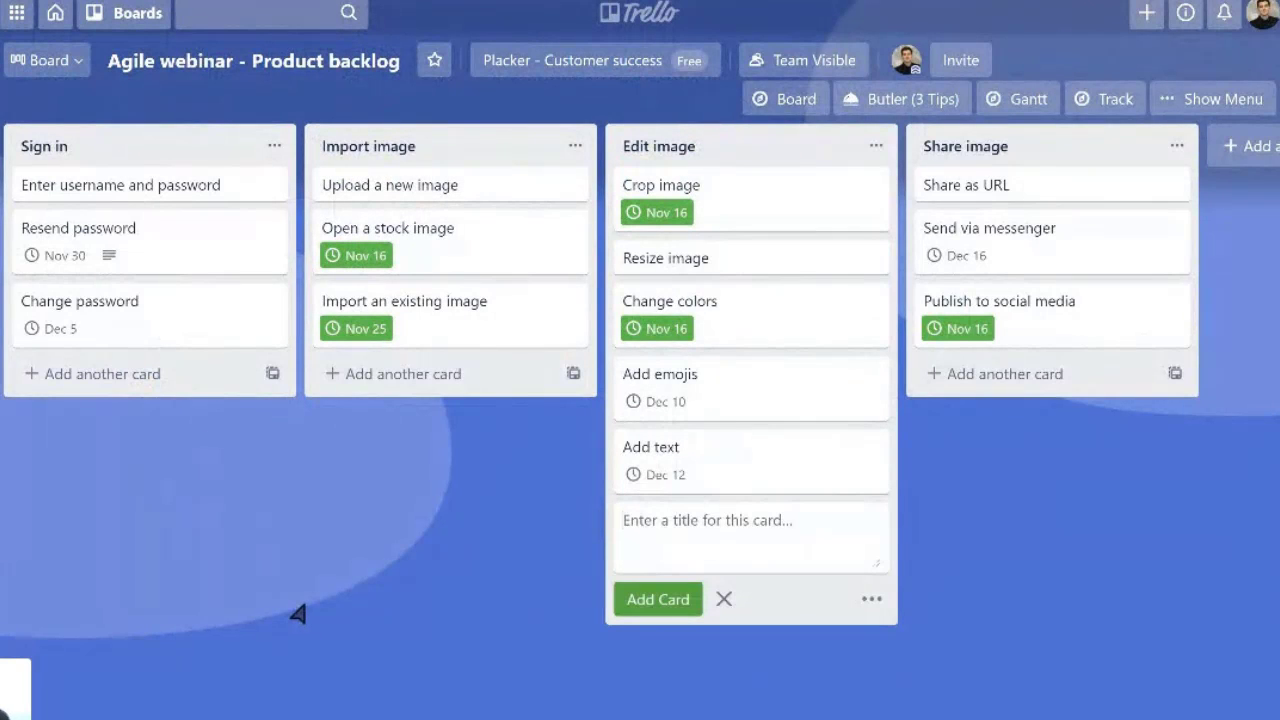
{"action": "type", "text": "A"}
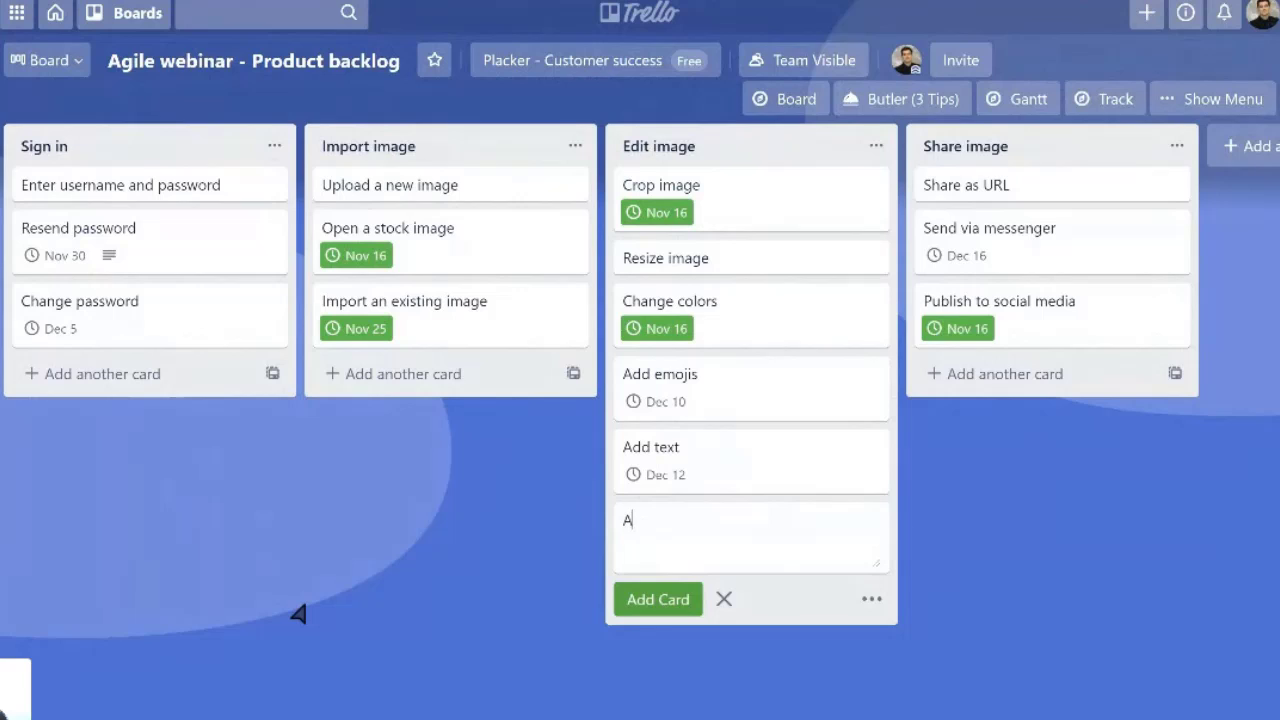
{"action": "type", "text": "dd a new filter"}
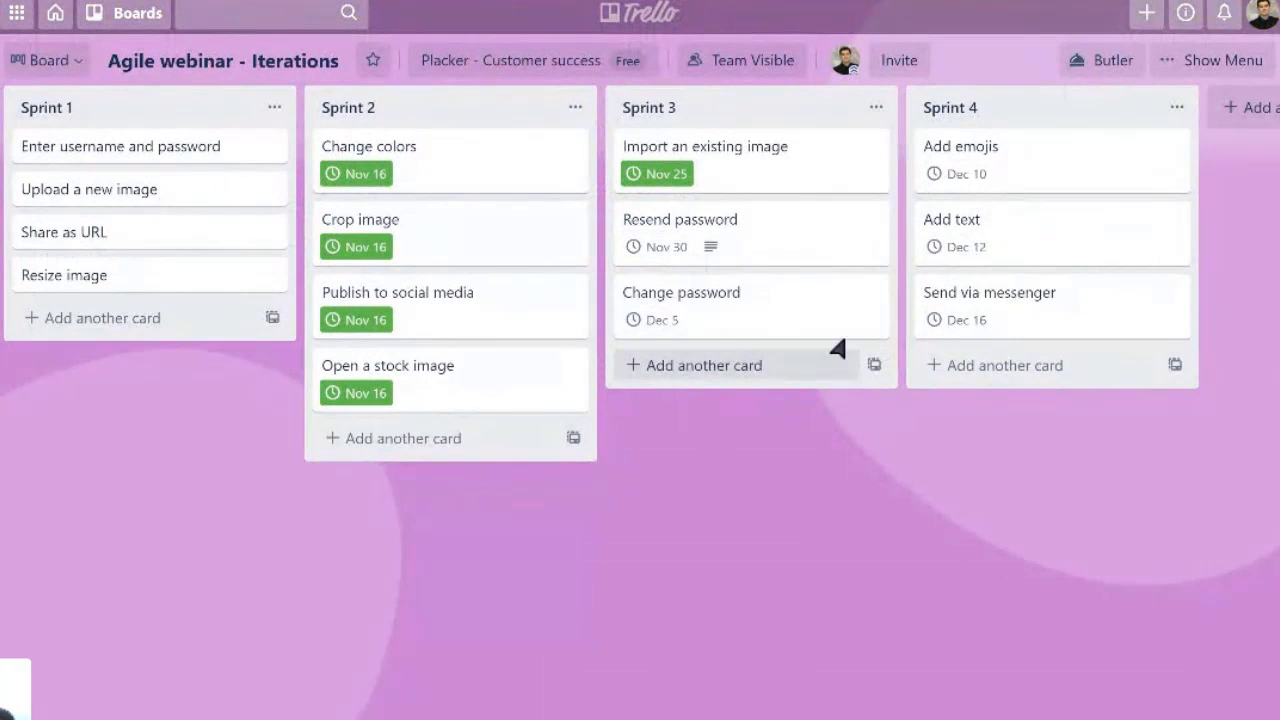
{"action": "mouse_move", "coordinate": [828, 442]}
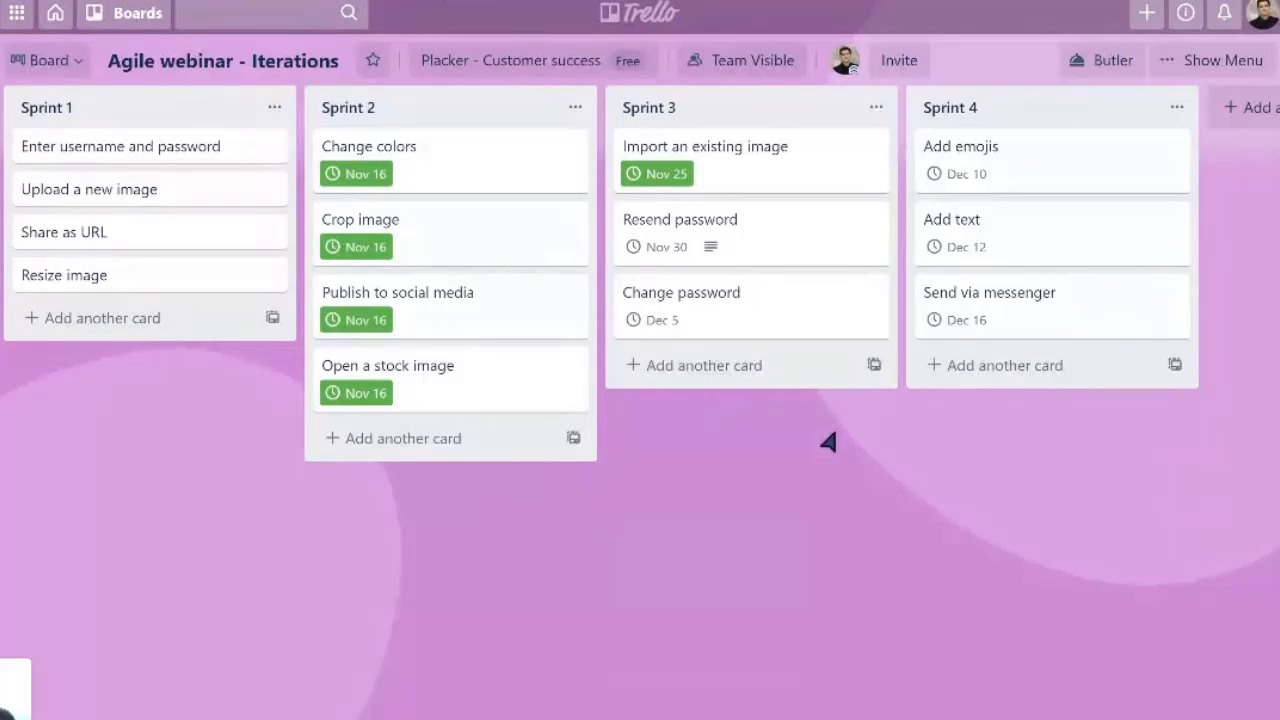
{"action": "mouse_move", "coordinate": [748, 232]}
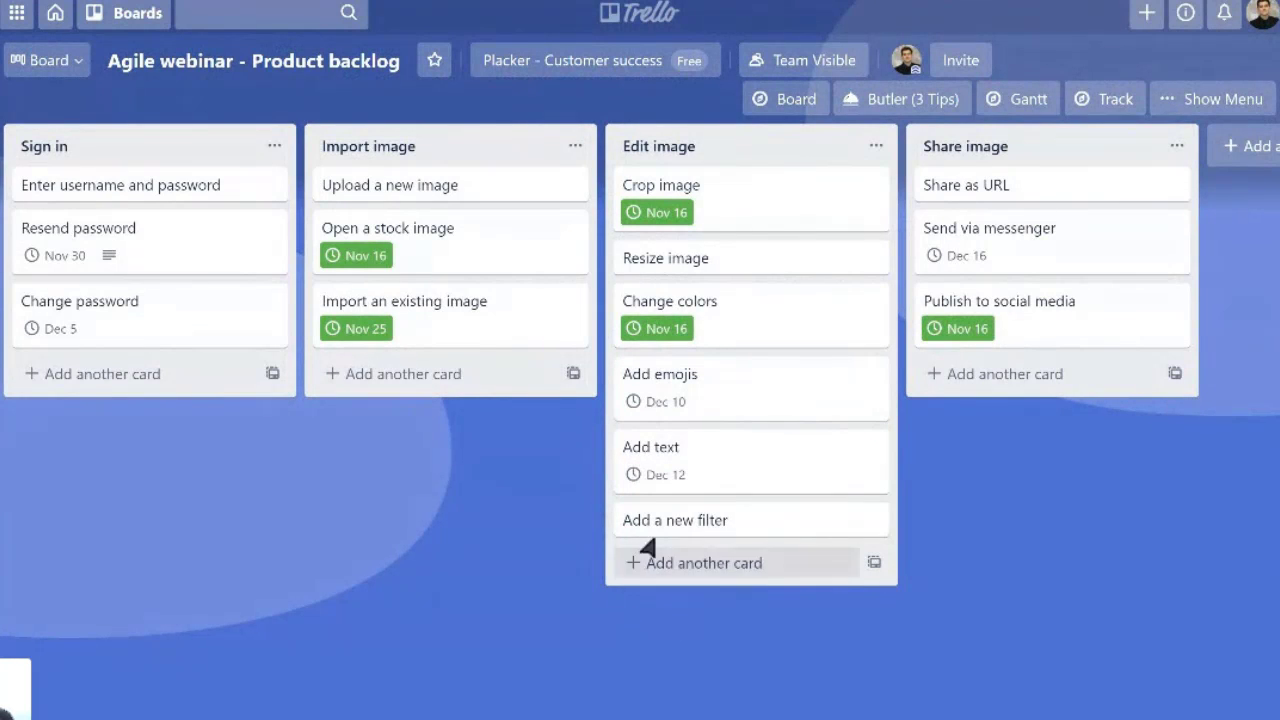
- Mirror the Add a new filter card onto the Sprint 3 list of the Agile webinar - Iterations board
{"action": "left_click", "coordinate": [674, 520]}
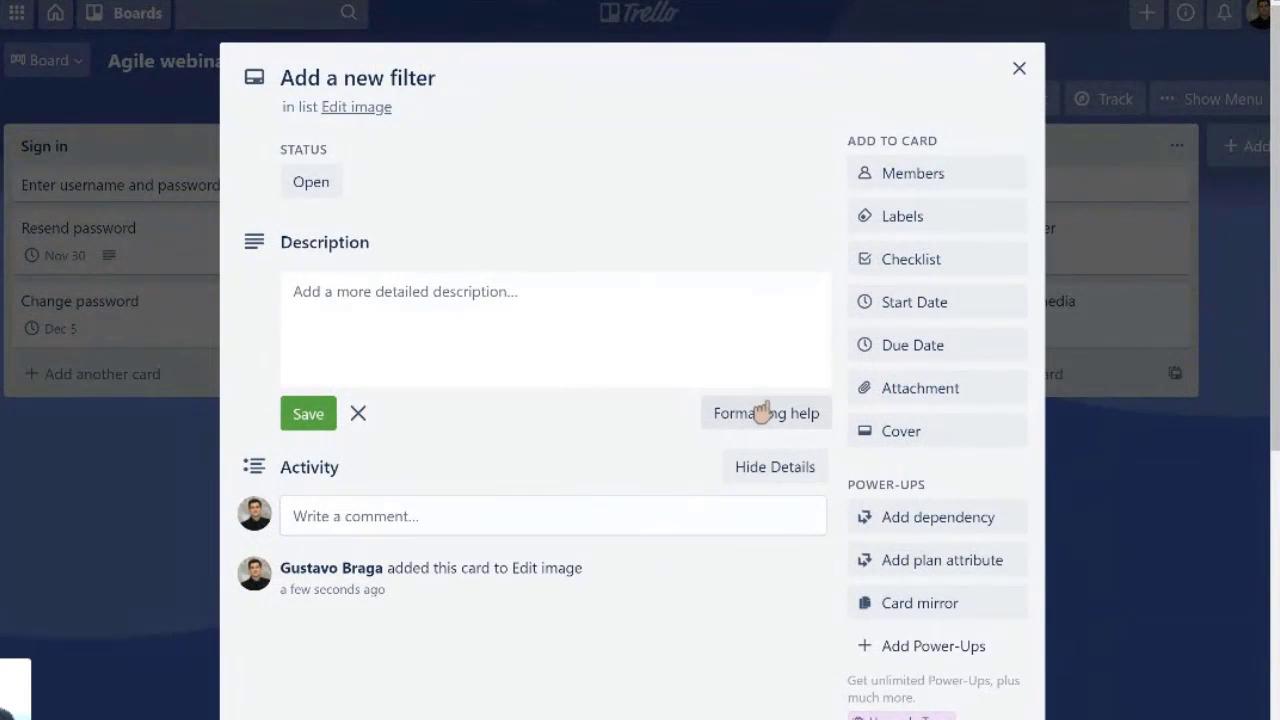
{"action": "left_click", "coordinate": [918, 602]}
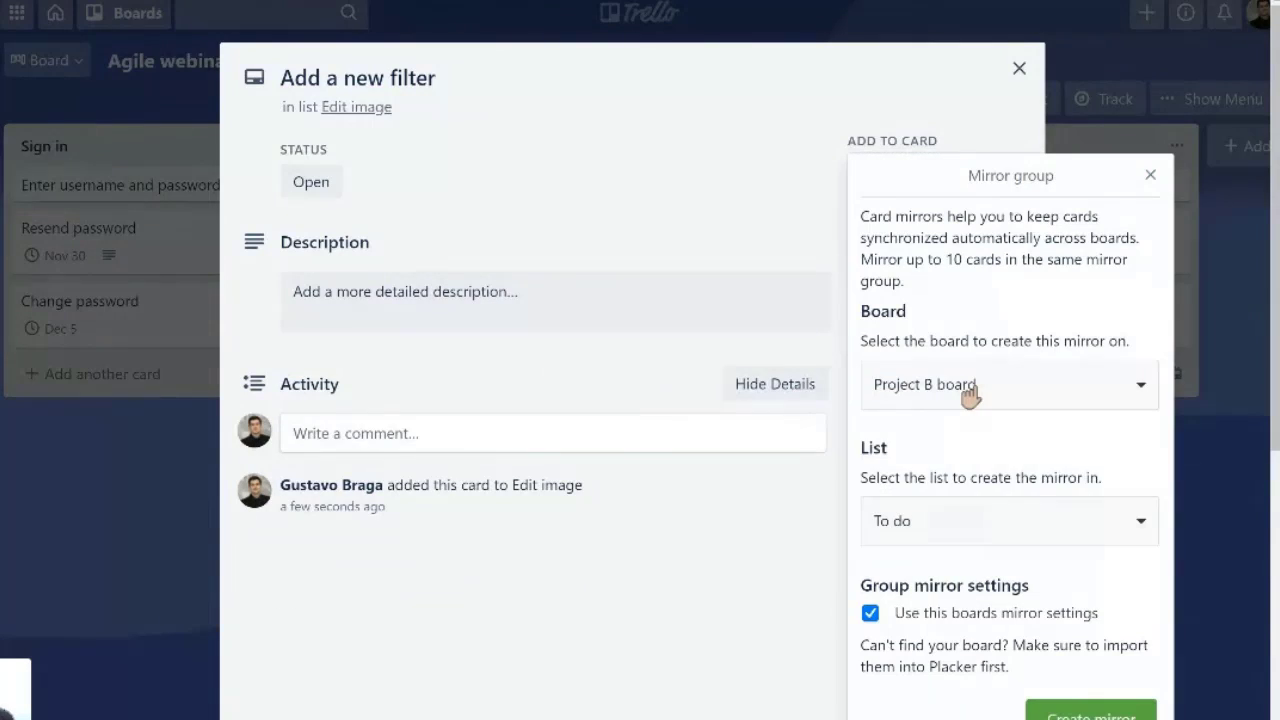
{"action": "left_click", "coordinate": [1008, 384]}
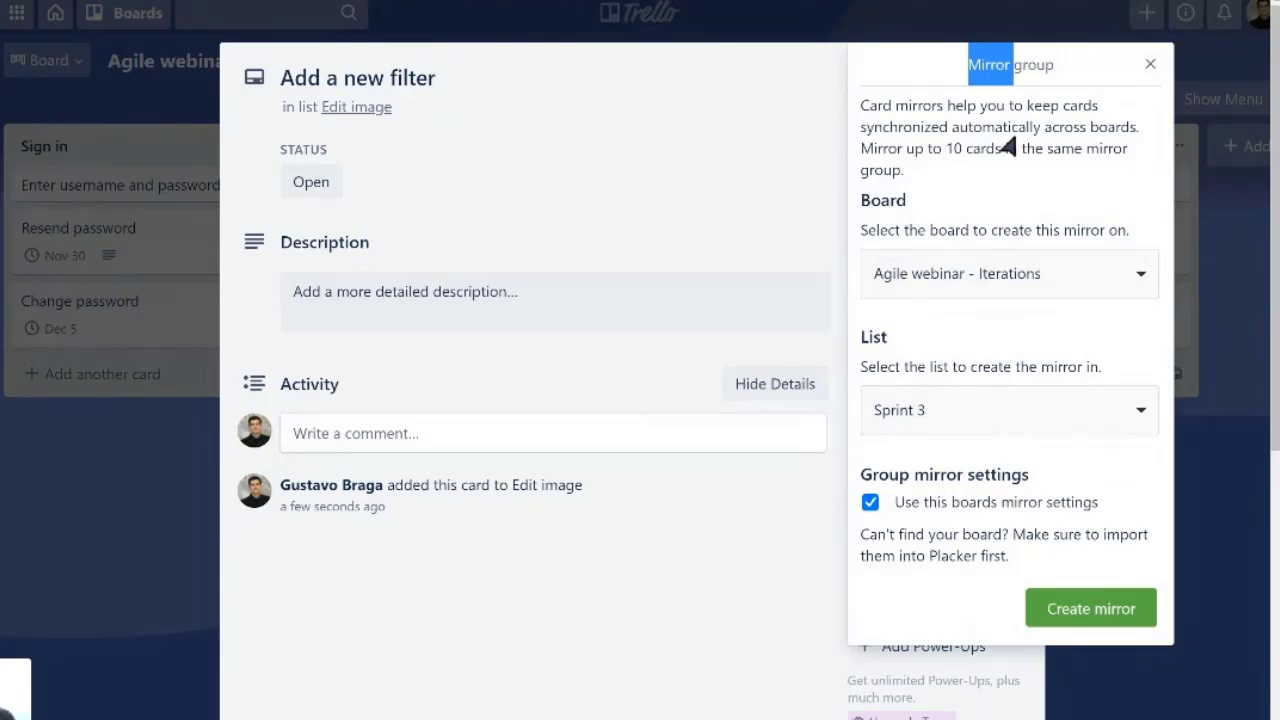
{"action": "left_click", "coordinate": [1088, 608]}
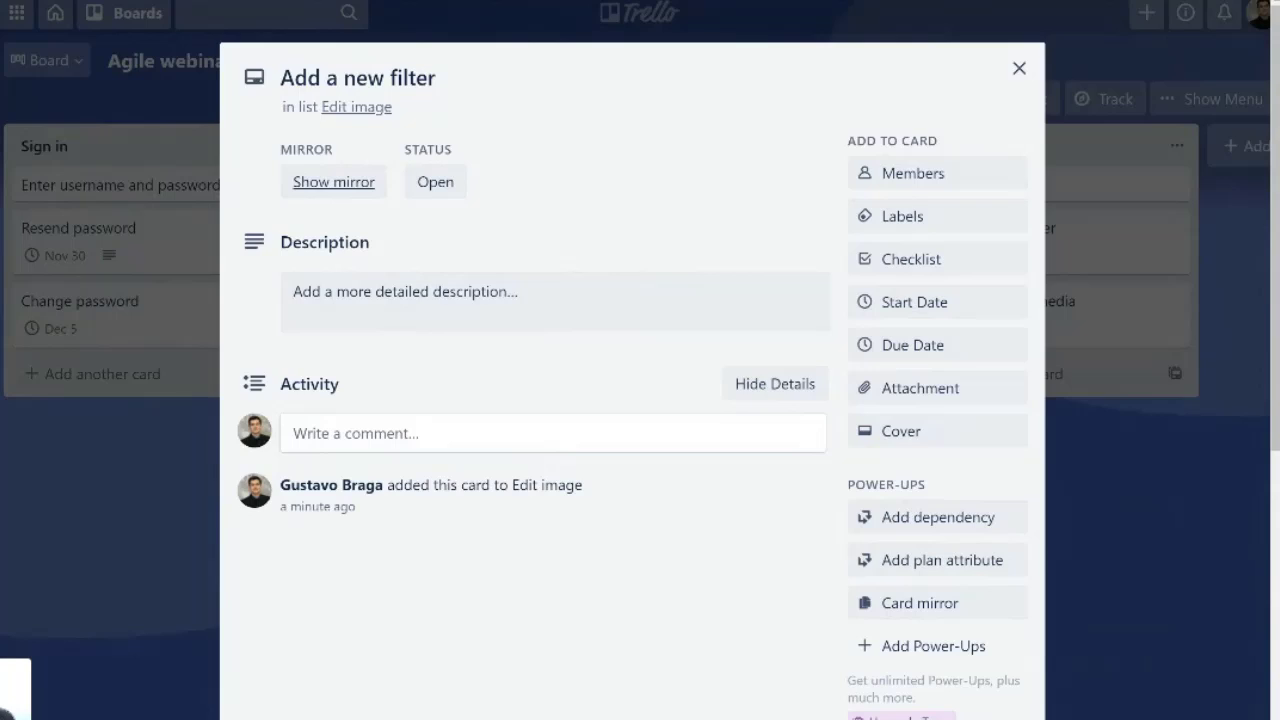
- Give the Add a new filter card the description 'As a user...' and save it
{"action": "left_click", "coordinate": [1018, 68]}
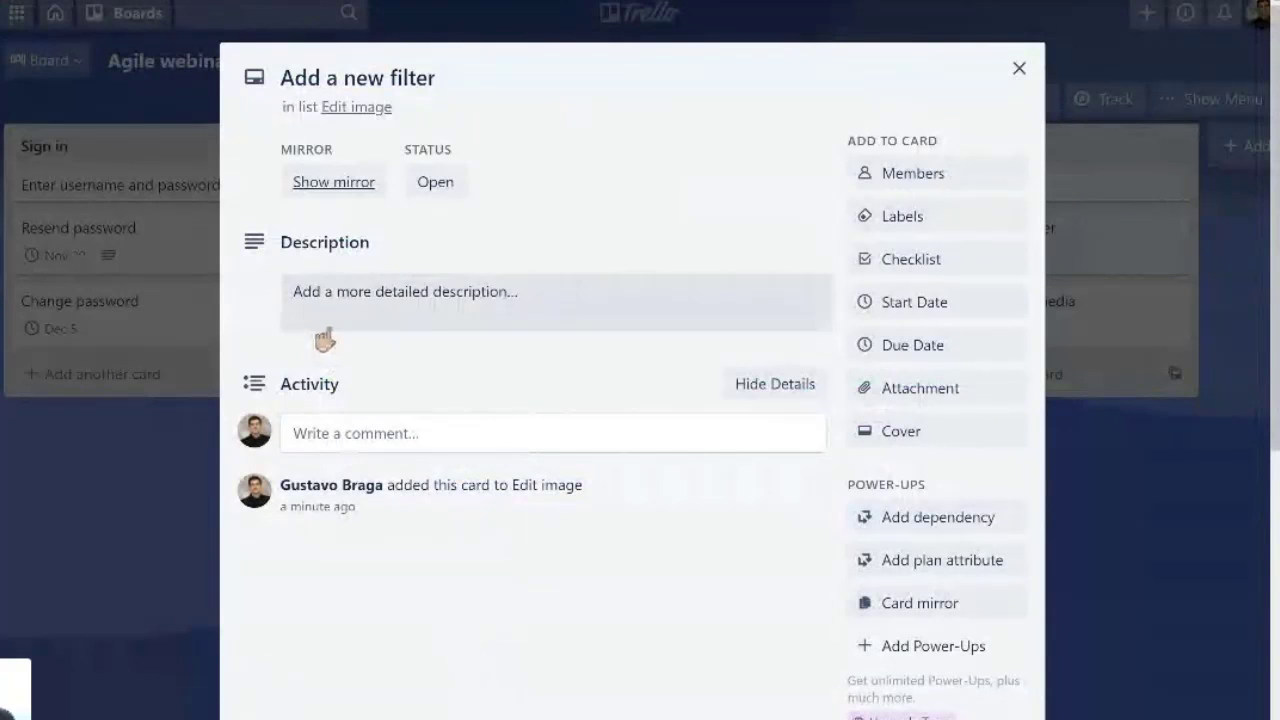
{"action": "left_click", "coordinate": [556, 302]}
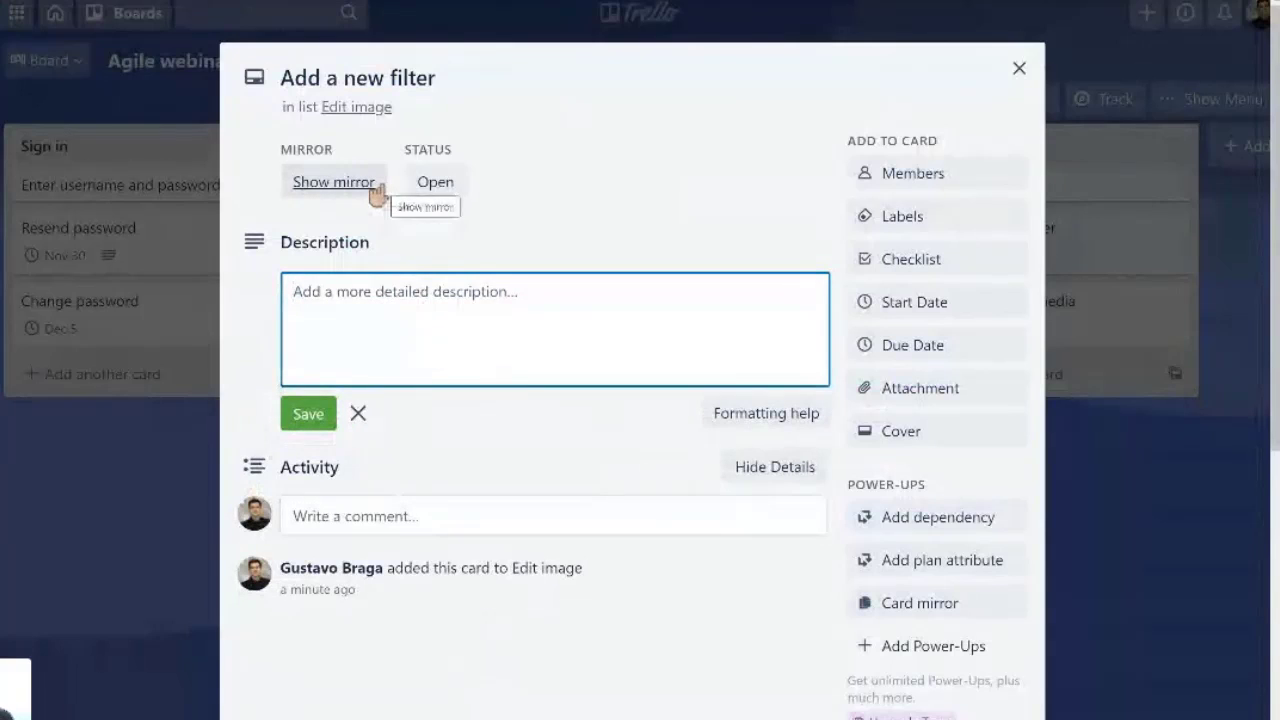
{"action": "type", "text": "As a a"}
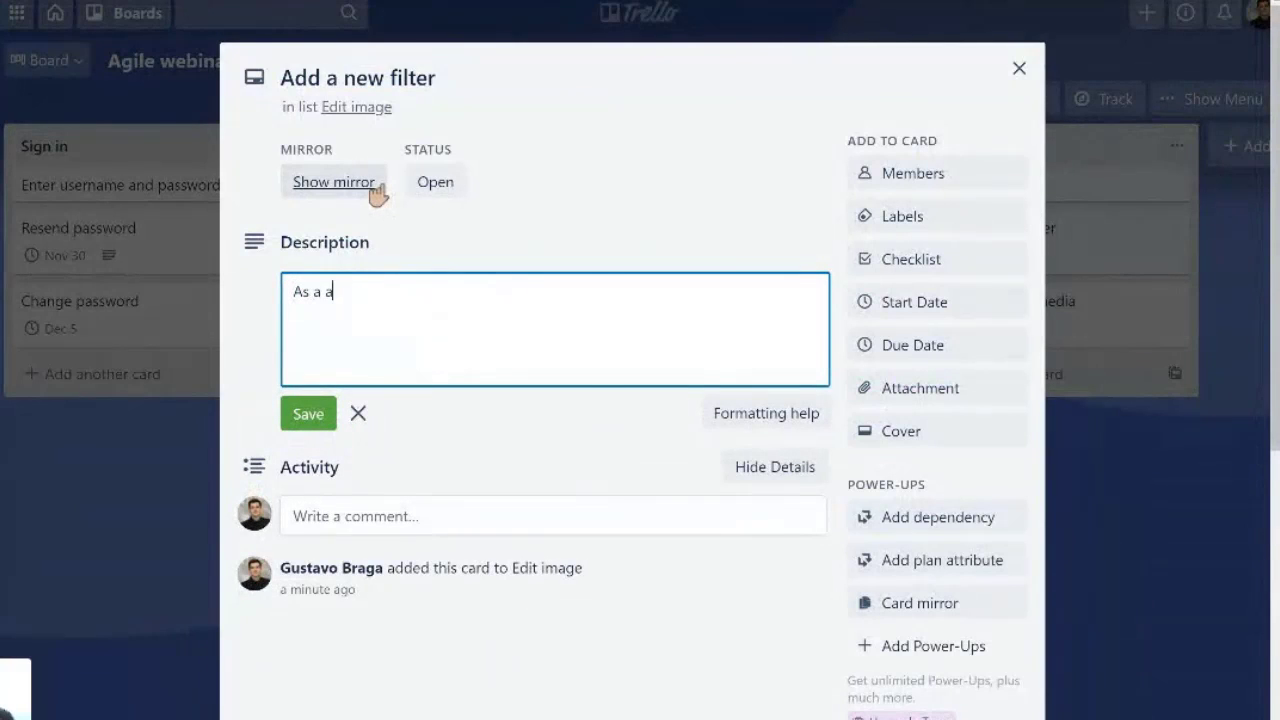
{"action": "type", "text": "user..."}
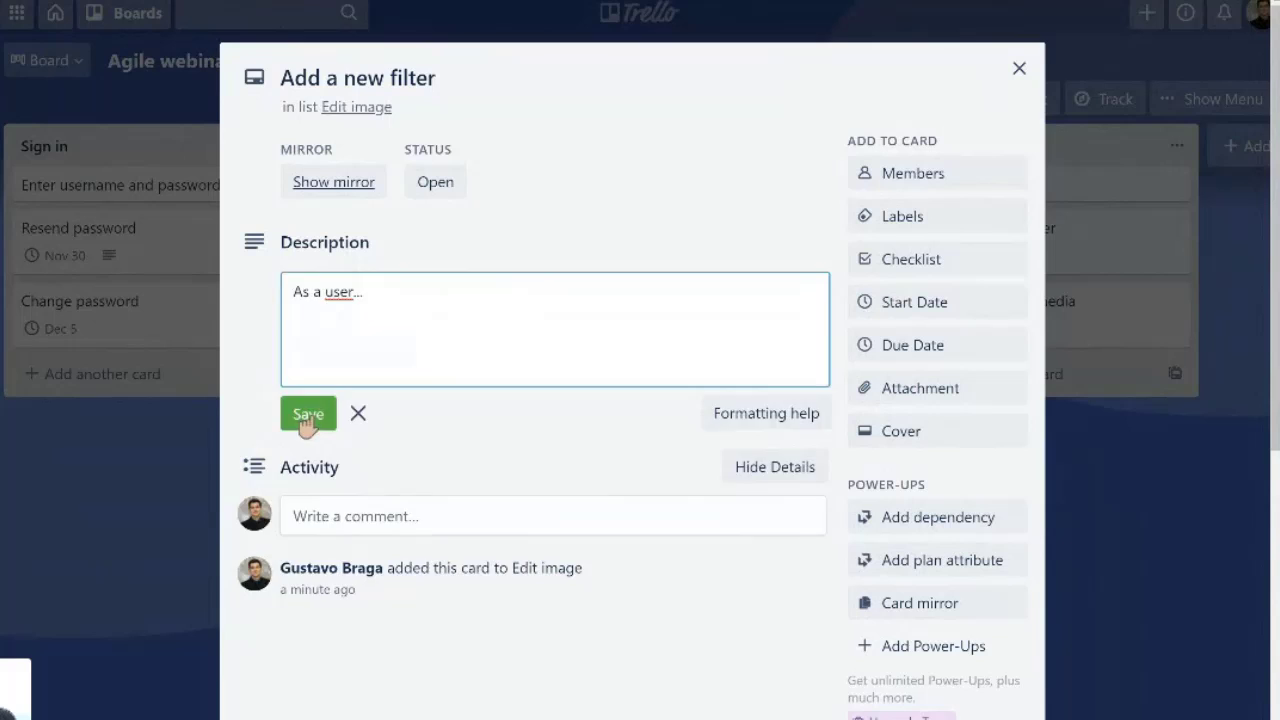
{"action": "left_click", "coordinate": [308, 414]}
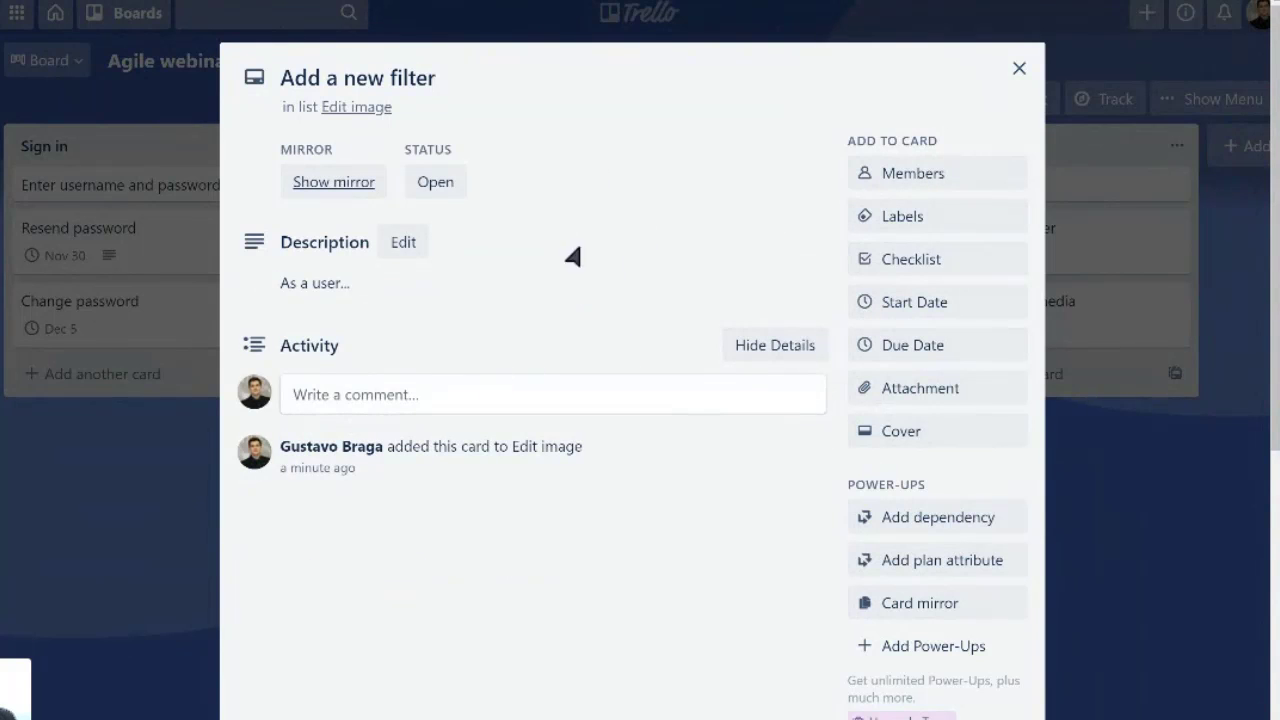
- Set the card's due date to December 2 at 11:28 AM
{"action": "left_click", "coordinate": [912, 344]}
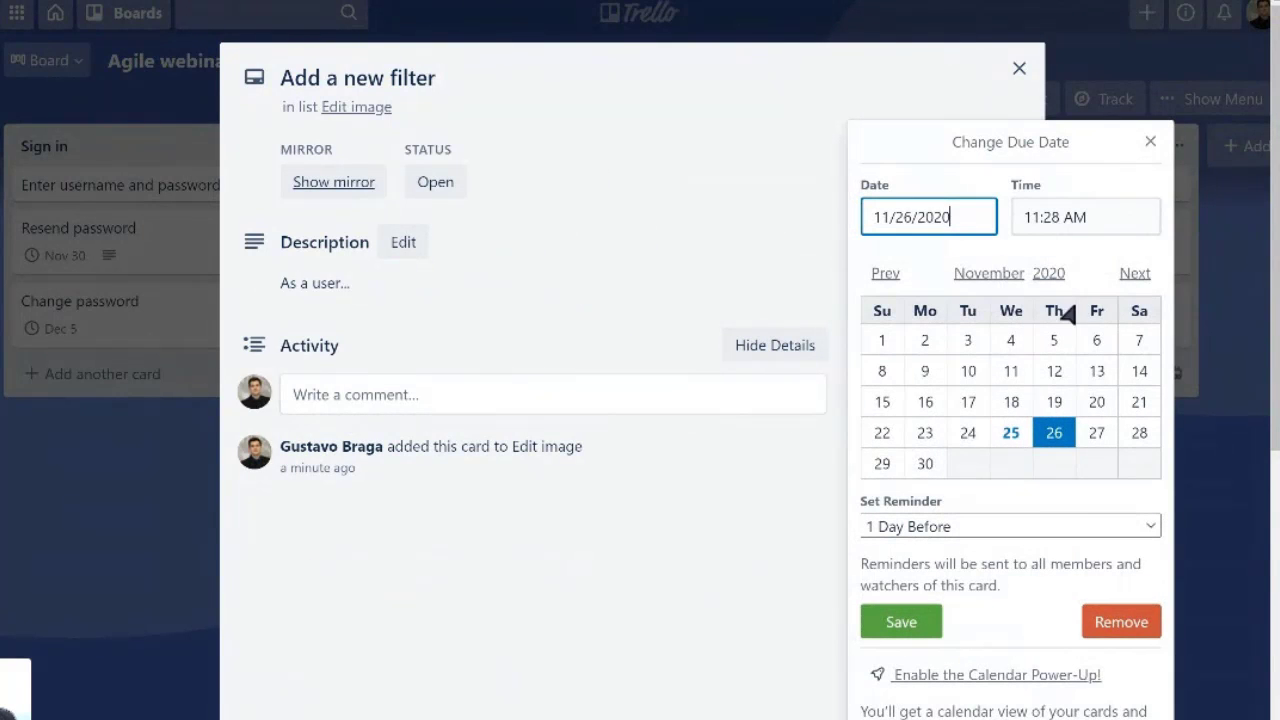
{"action": "left_click", "coordinate": [1134, 272]}
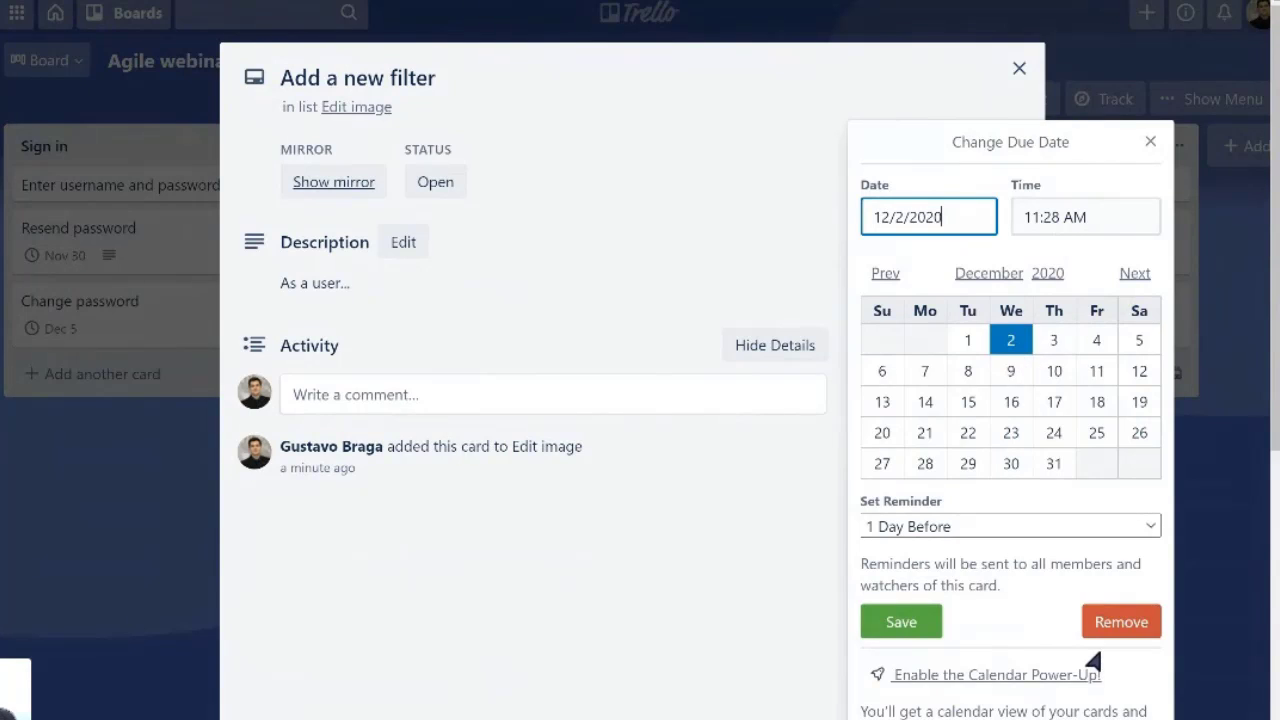
{"action": "left_click", "coordinate": [900, 620]}
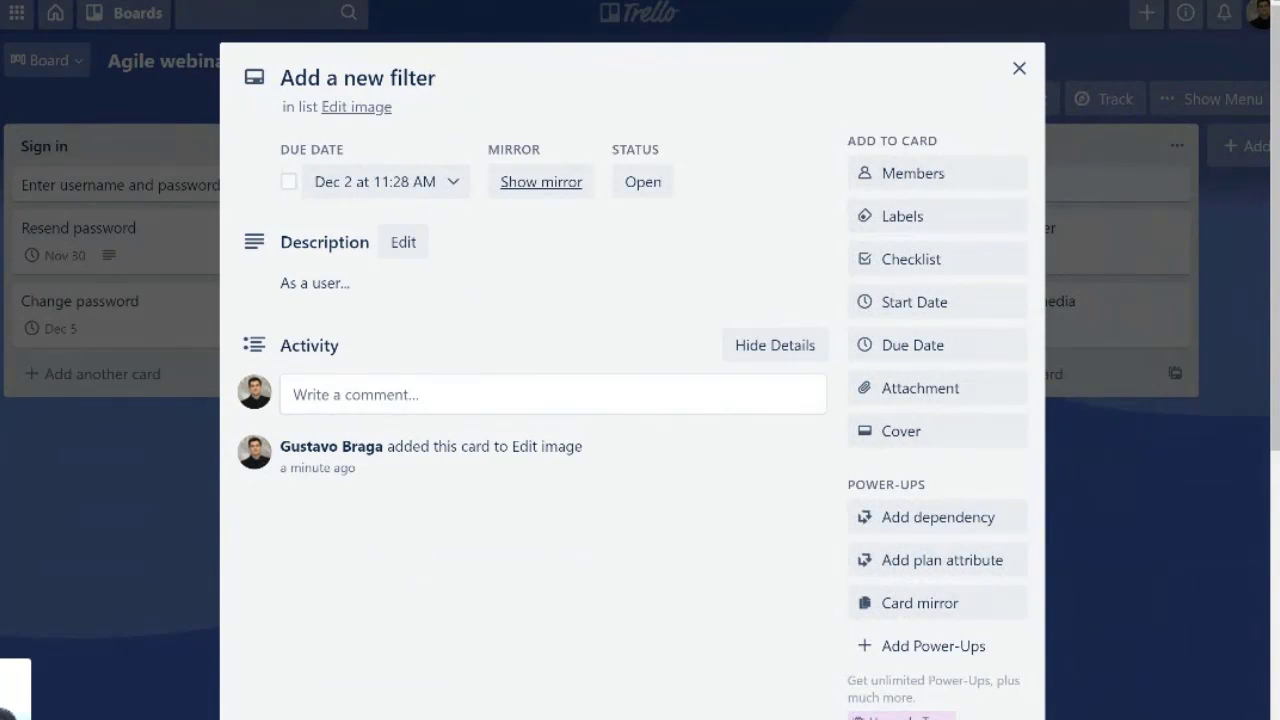
{"action": "mouse_move", "coordinate": [562, 338]}
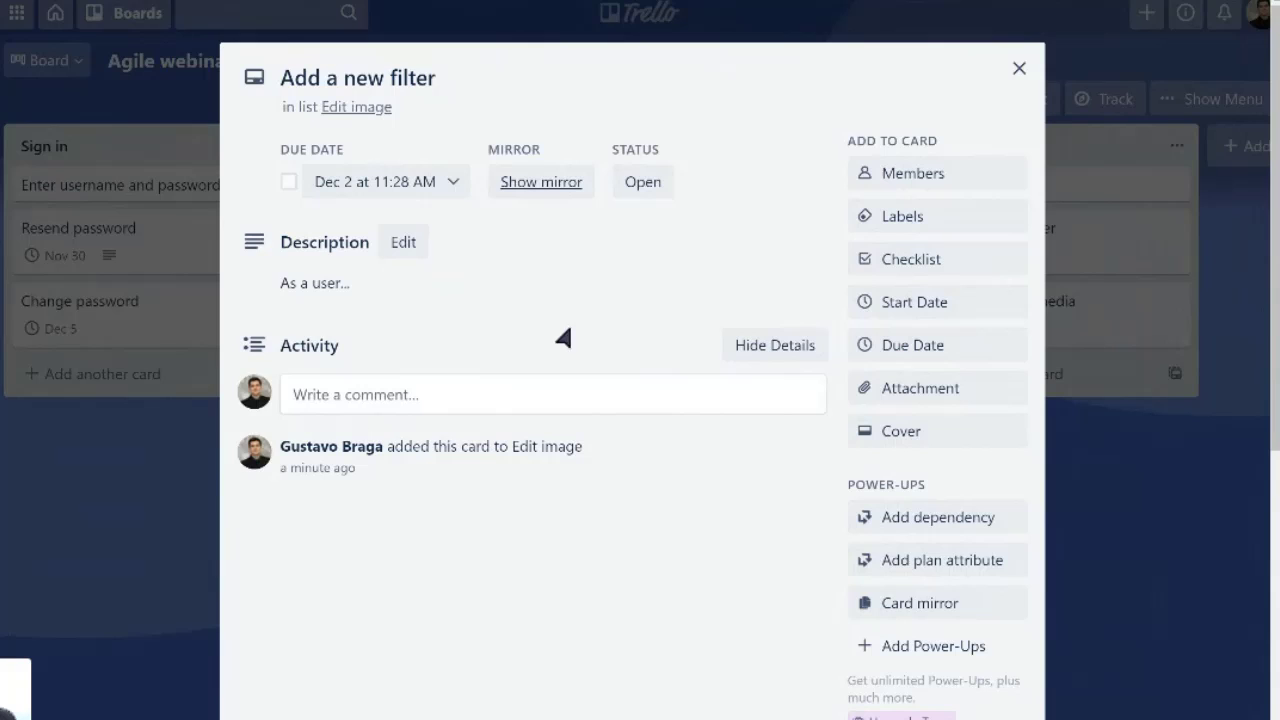
{"action": "mouse_move", "coordinate": [400, 160]}
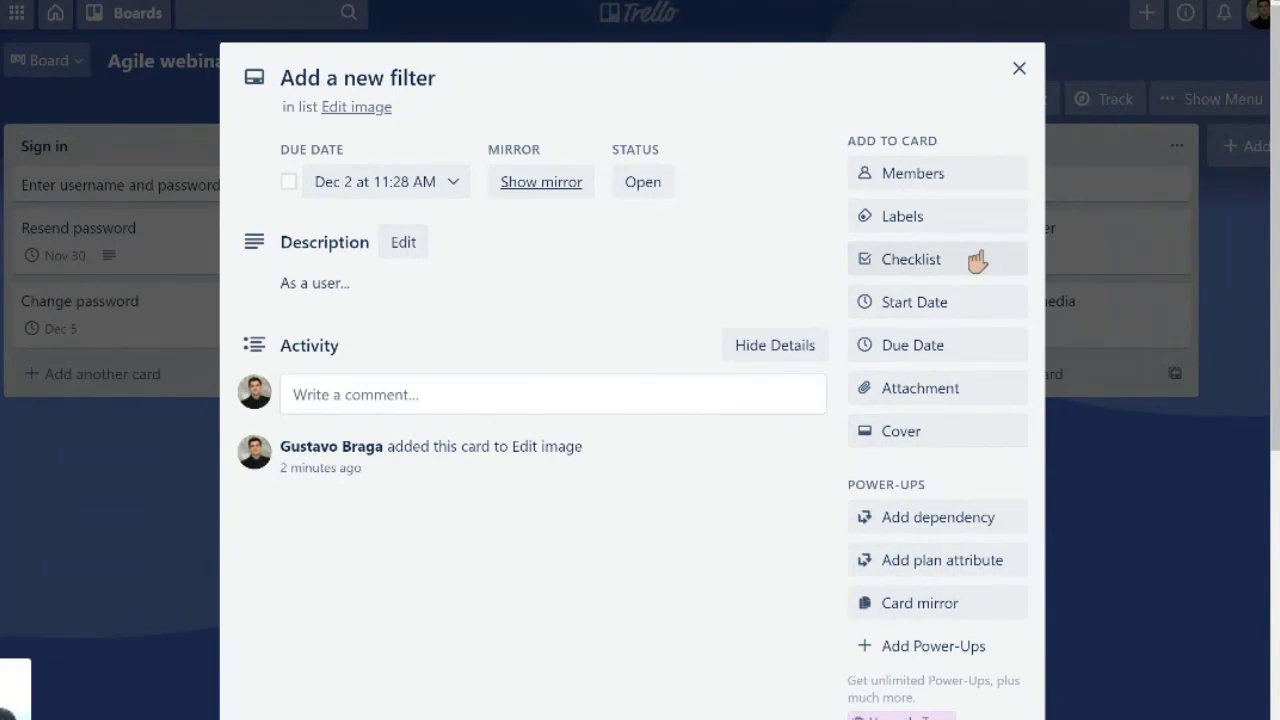
- Close the Add a new filter card to see its mirrored copy in Sprint 3
{"action": "left_click", "coordinate": [1020, 68]}
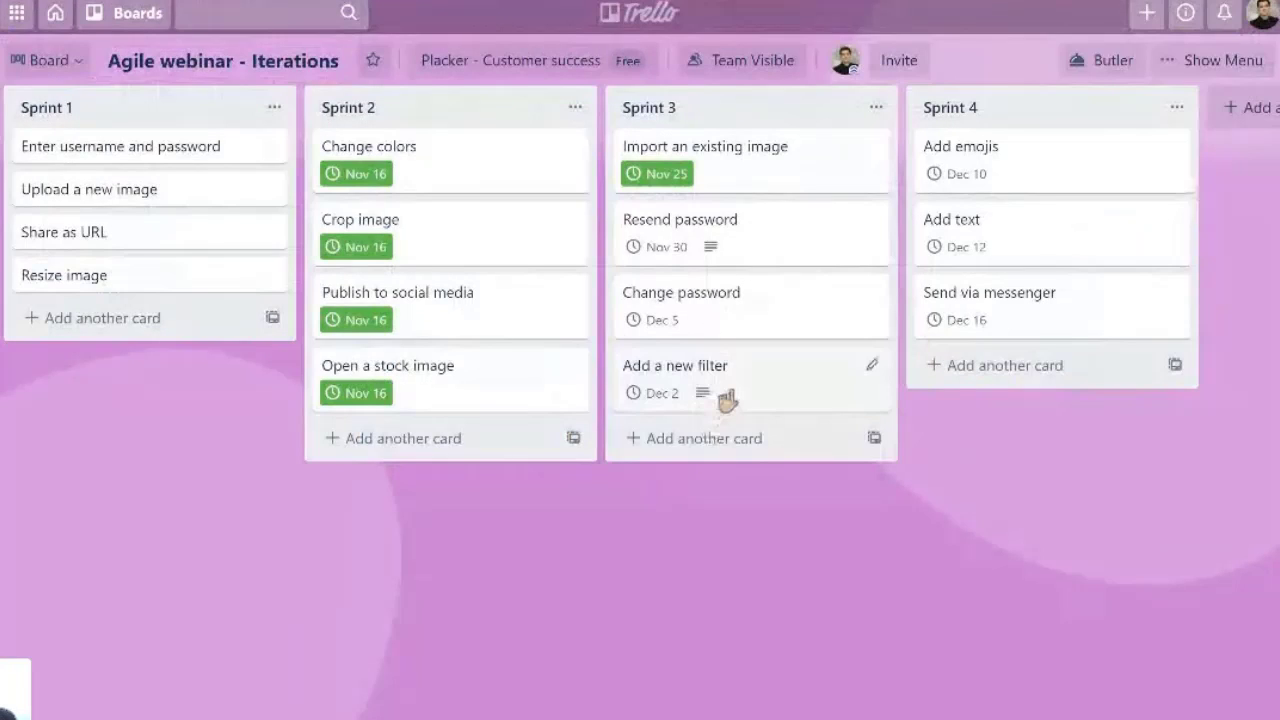
{"action": "mouse_move", "coordinate": [532, 344]}
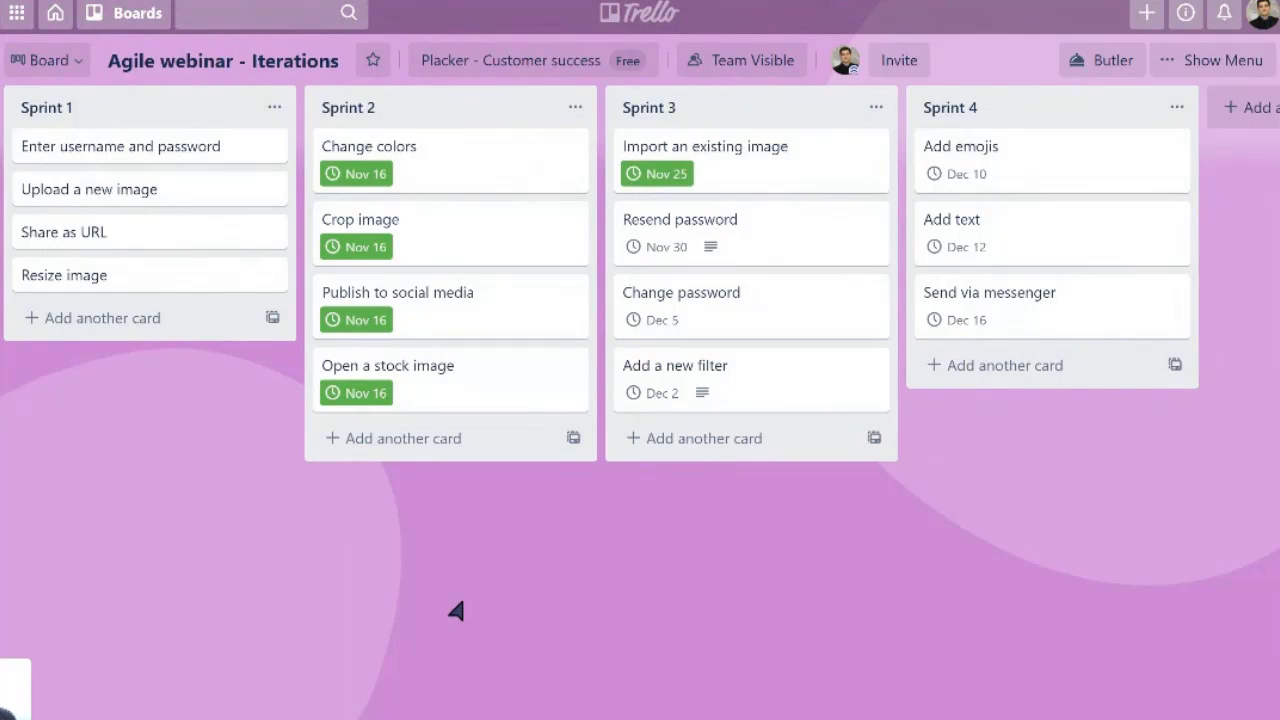
{"action": "mouse_move", "coordinate": [492, 524]}
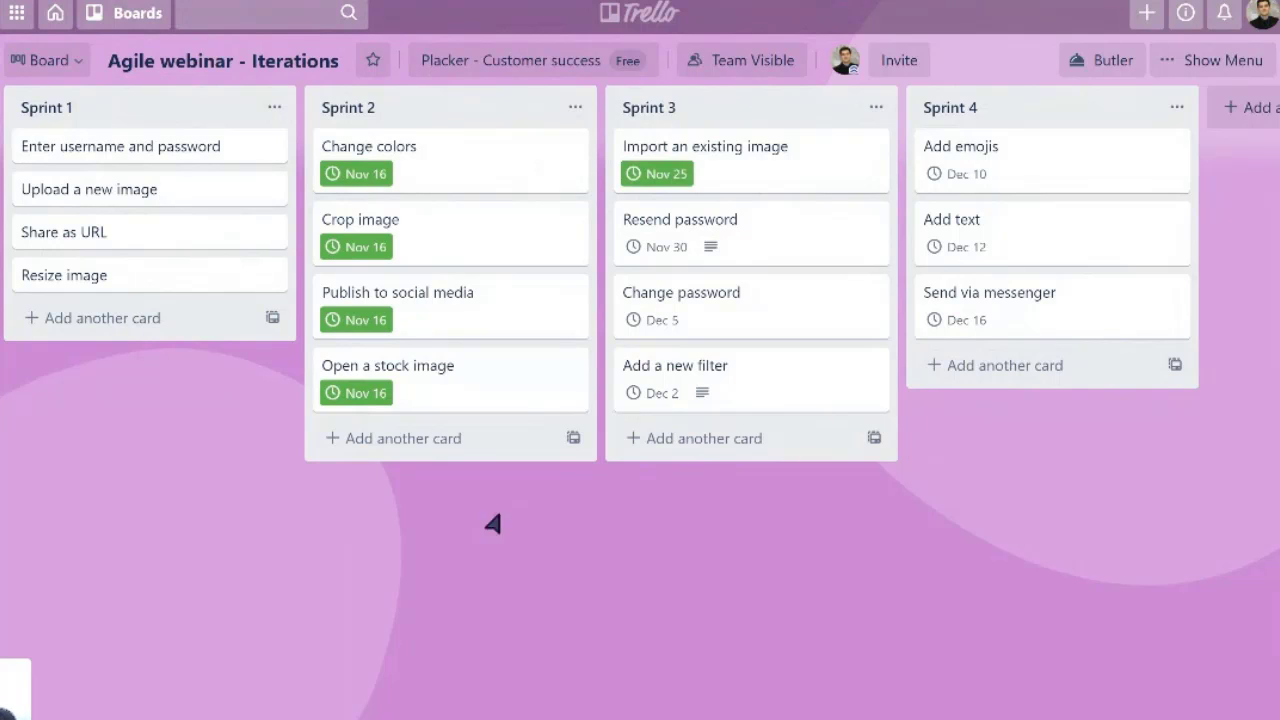
{"action": "mouse_move", "coordinate": [984, 138]}
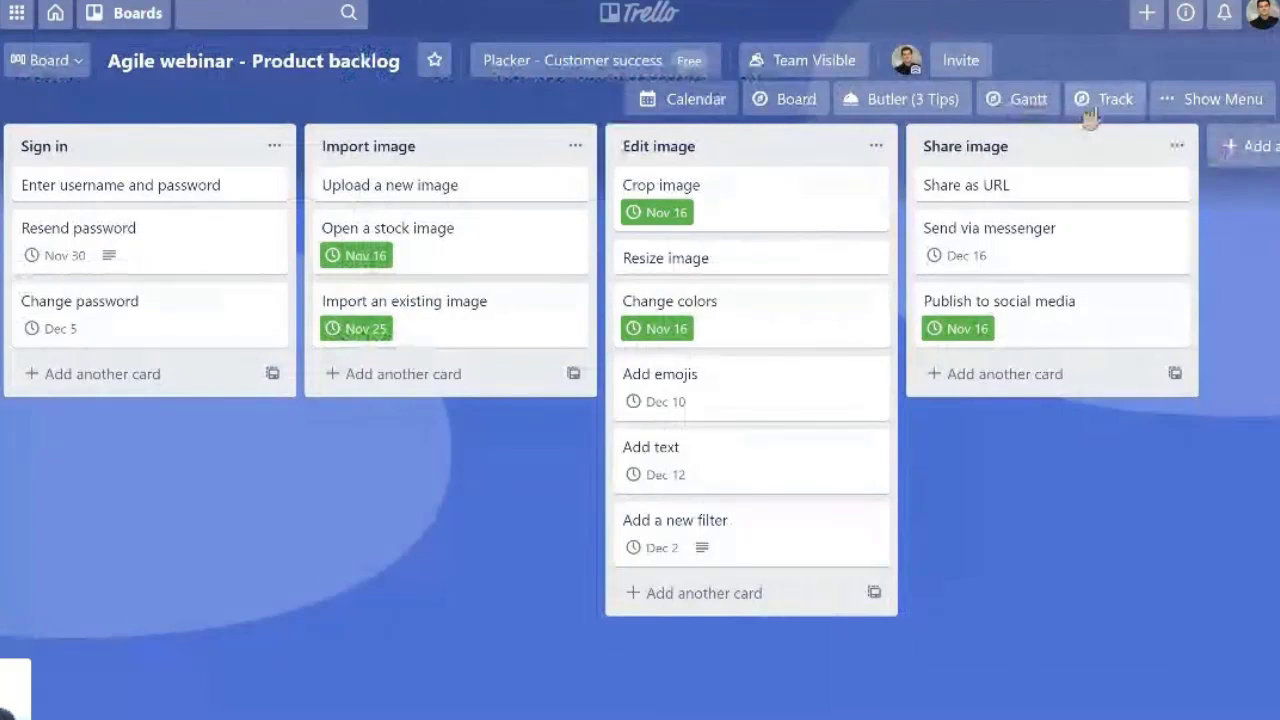
- Open the Placker Track dashboard charting the backlog's 15 cards
{"action": "left_click", "coordinate": [1224, 98]}
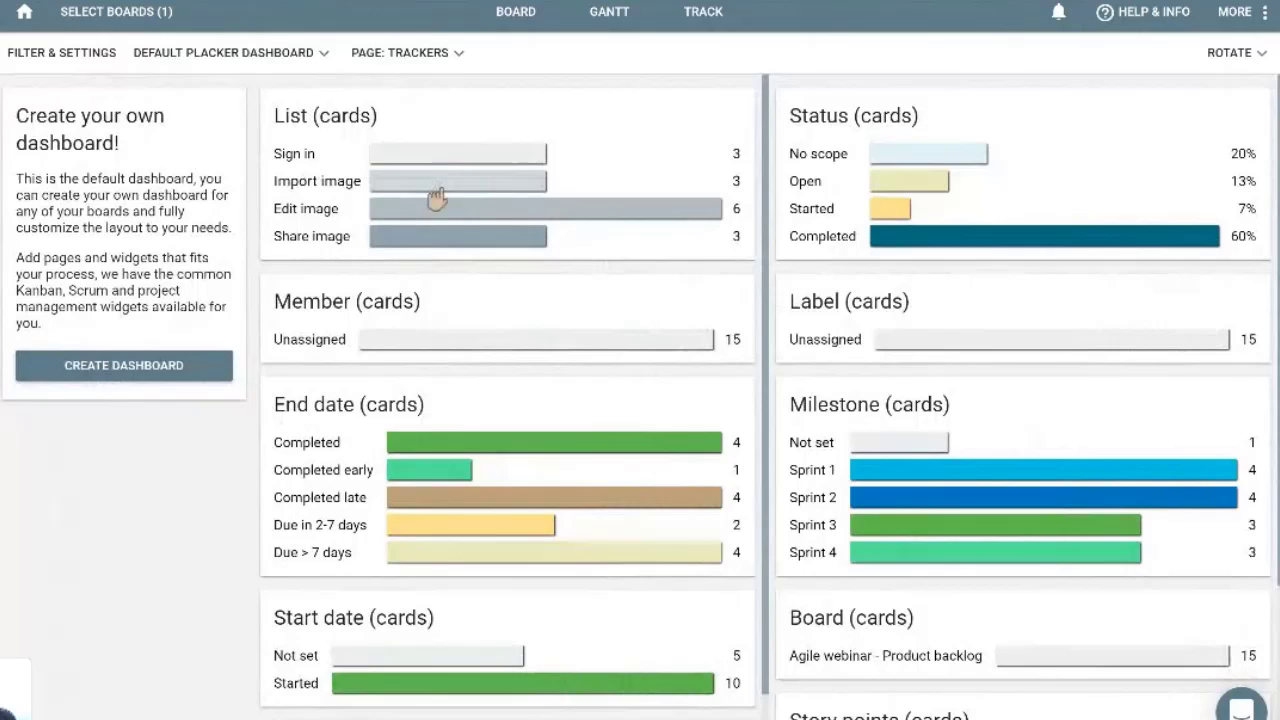
{"action": "mouse_move", "coordinate": [402, 446]}
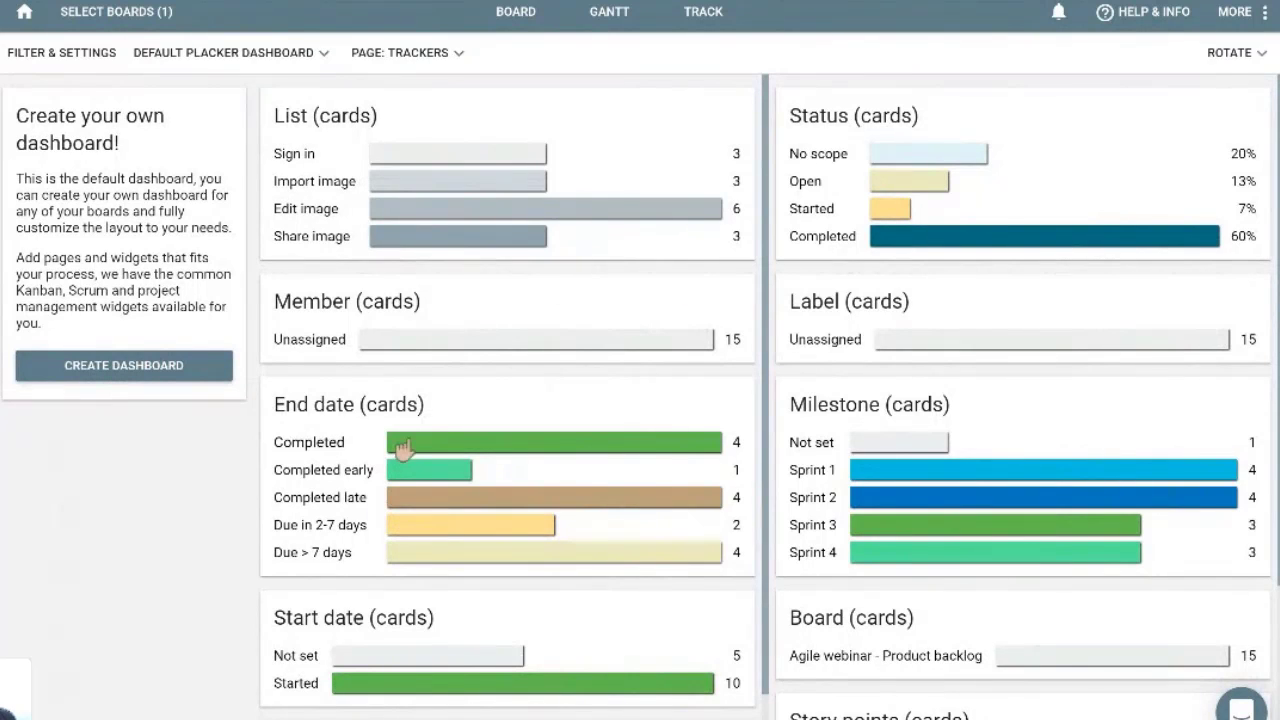
{"action": "mouse_move", "coordinate": [356, 496]}
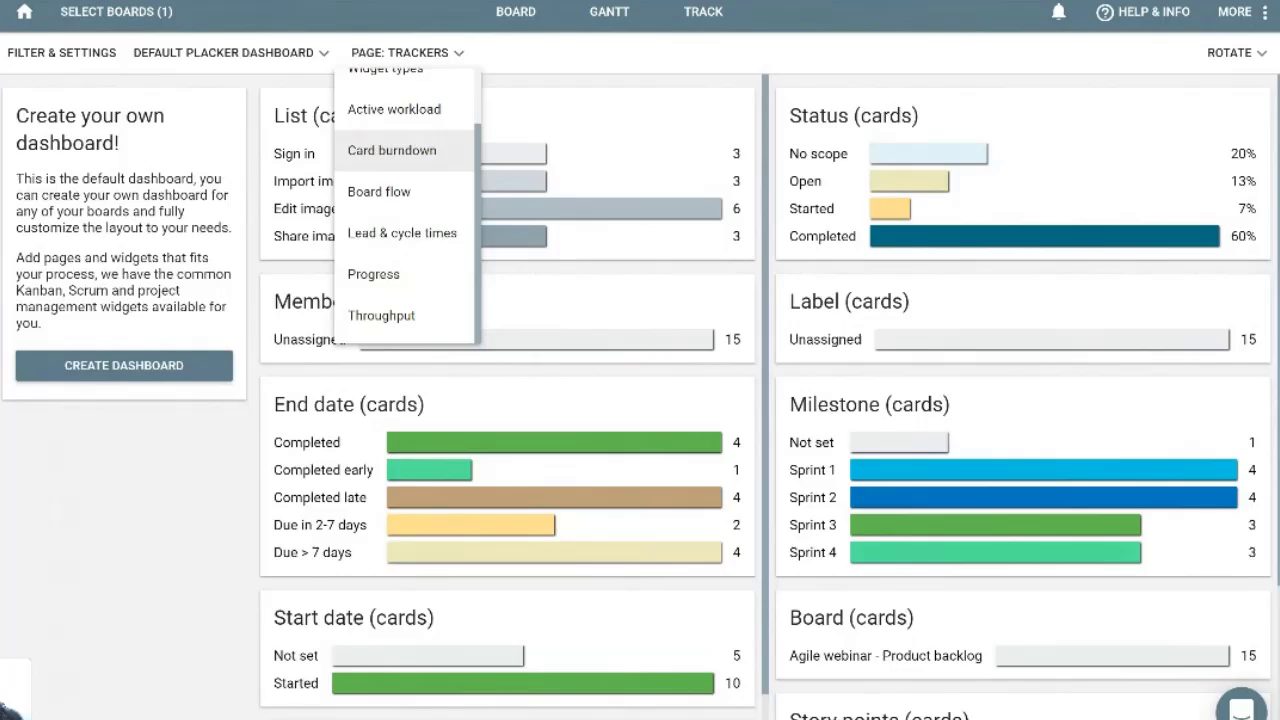
- Switch the Placker page to Card burndown to show remaining story points
{"action": "left_click", "coordinate": [392, 150]}
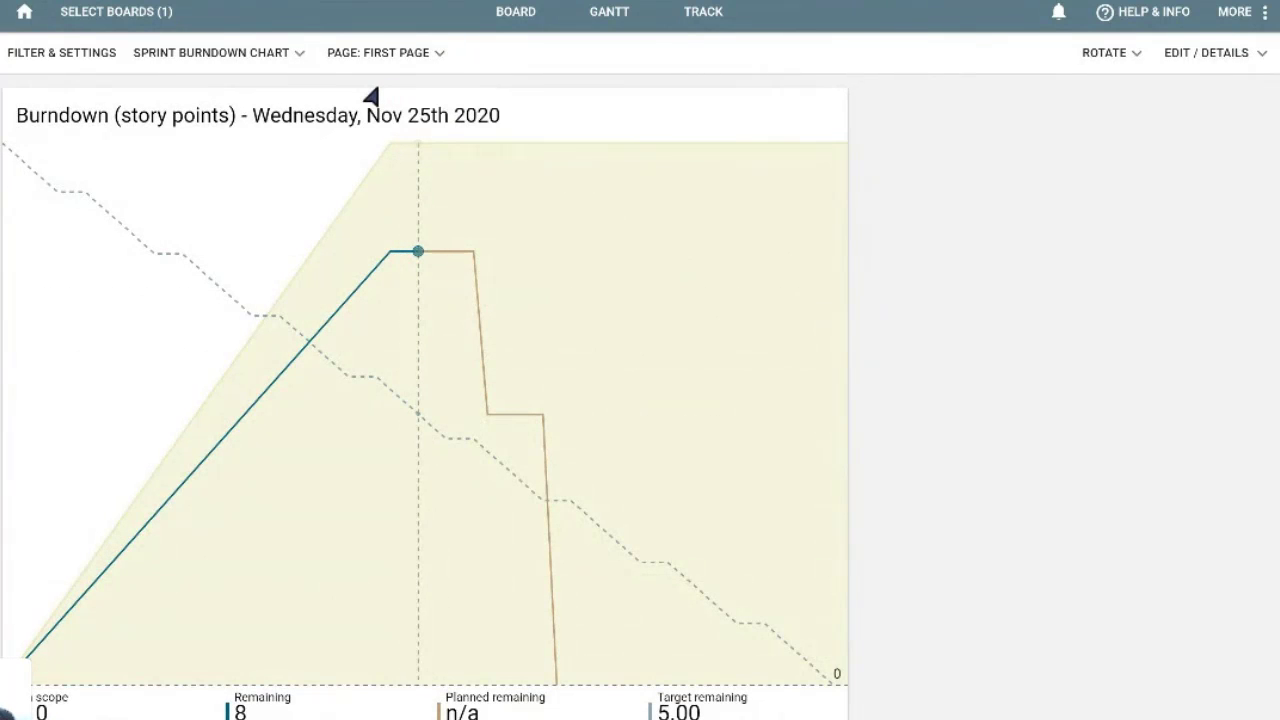
{"action": "mouse_move", "coordinate": [386, 52]}
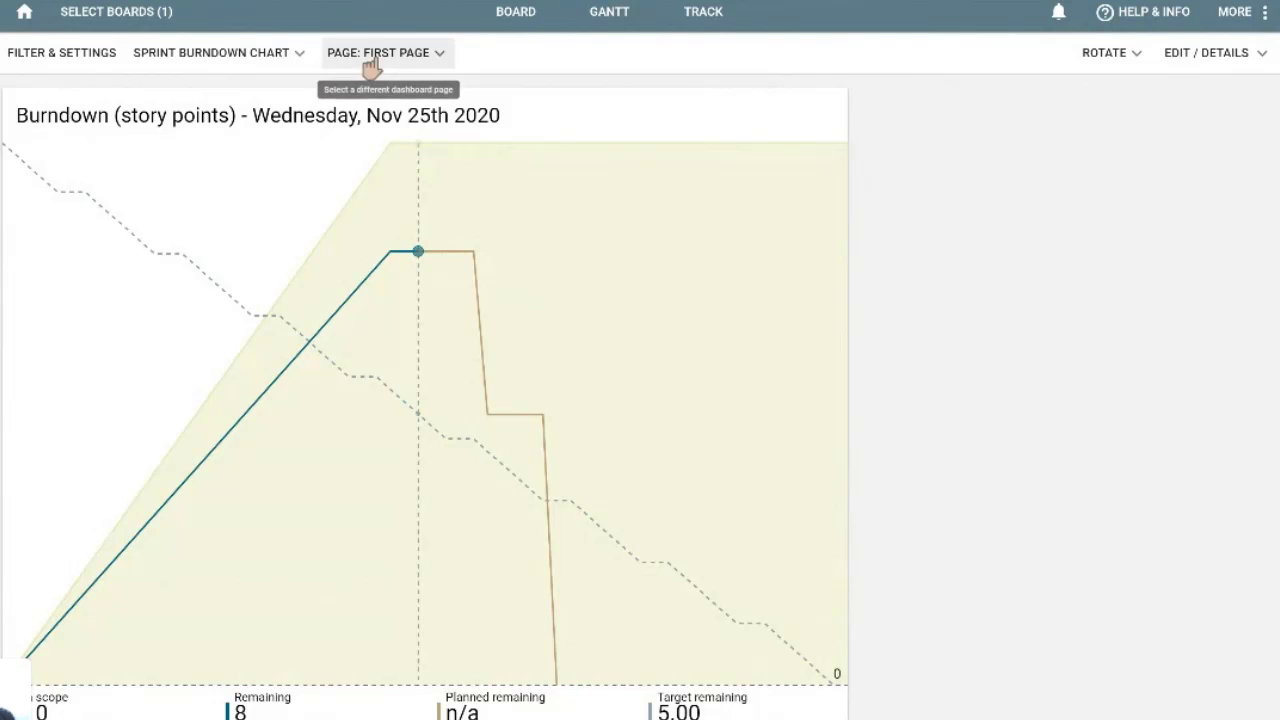